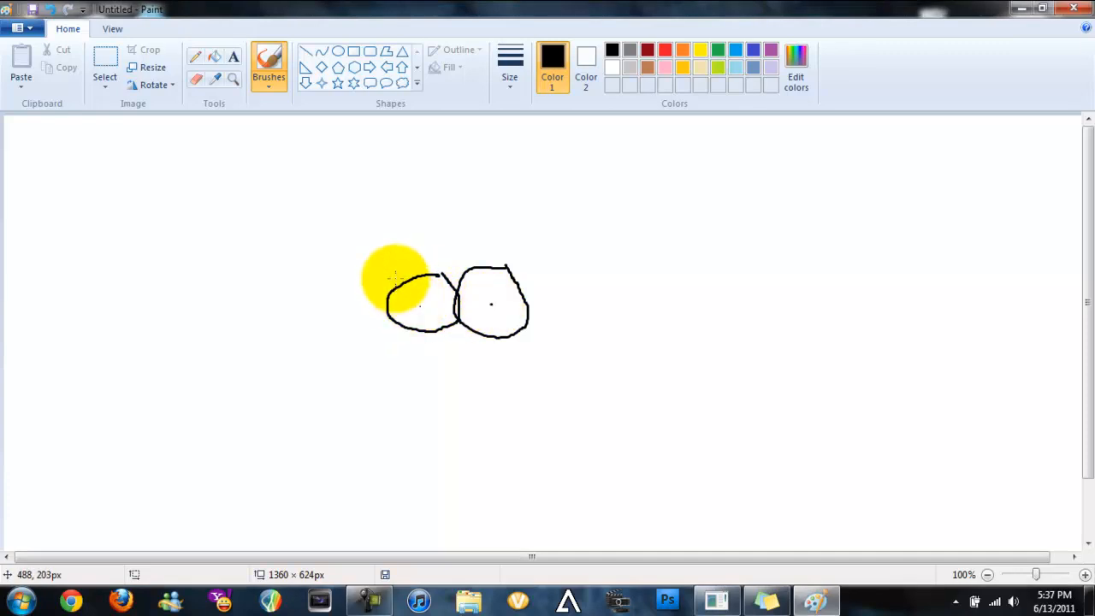
# Sketch on the Paint canvas, then minimize Paint to reveal the desktop.
pyautogui.moveTo(458, 239); pyautogui.dragTo(505, 265)
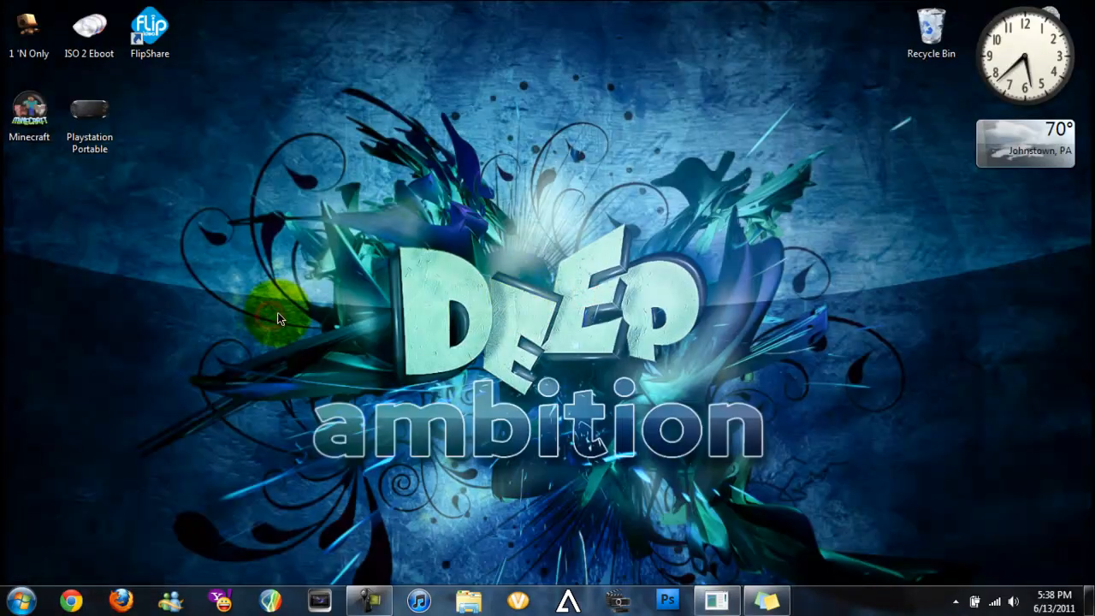
pyautogui.moveTo(349, 238)
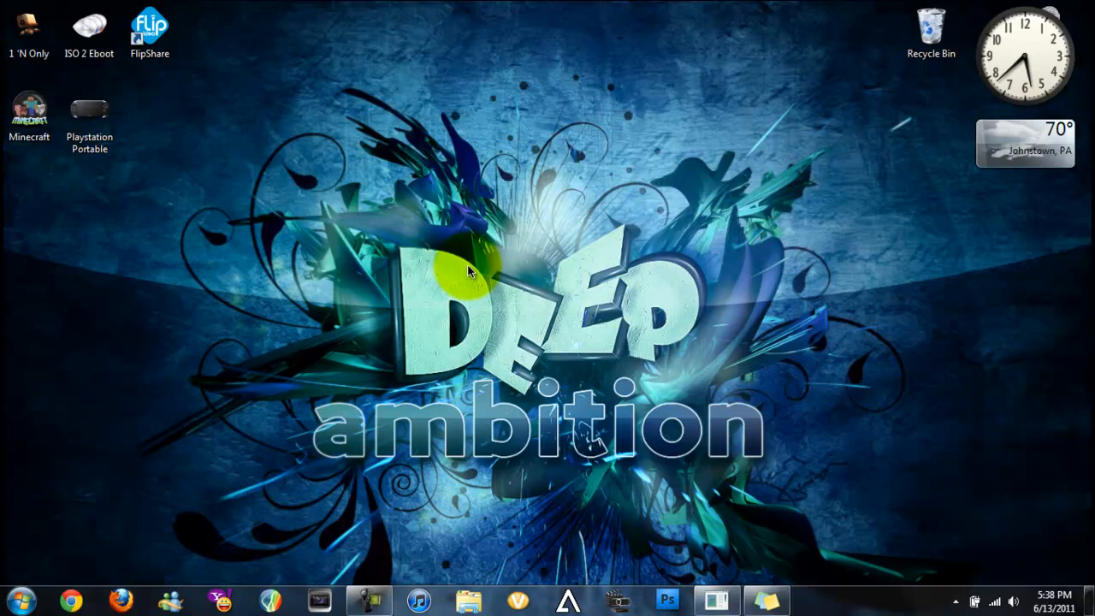
pyautogui.moveTo(748, 158)
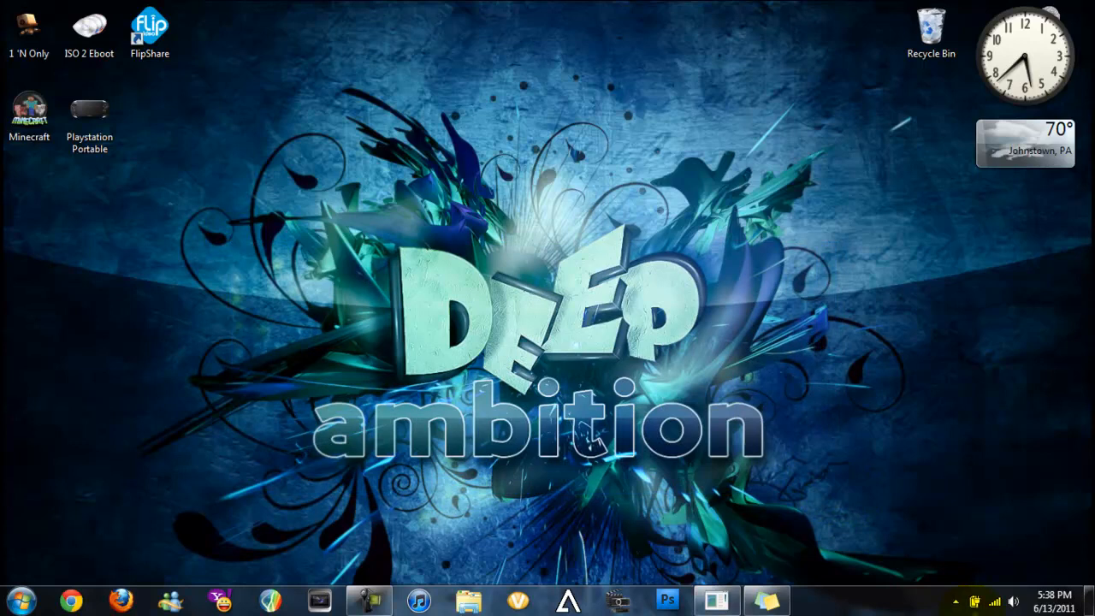
pyautogui.click(956, 601)
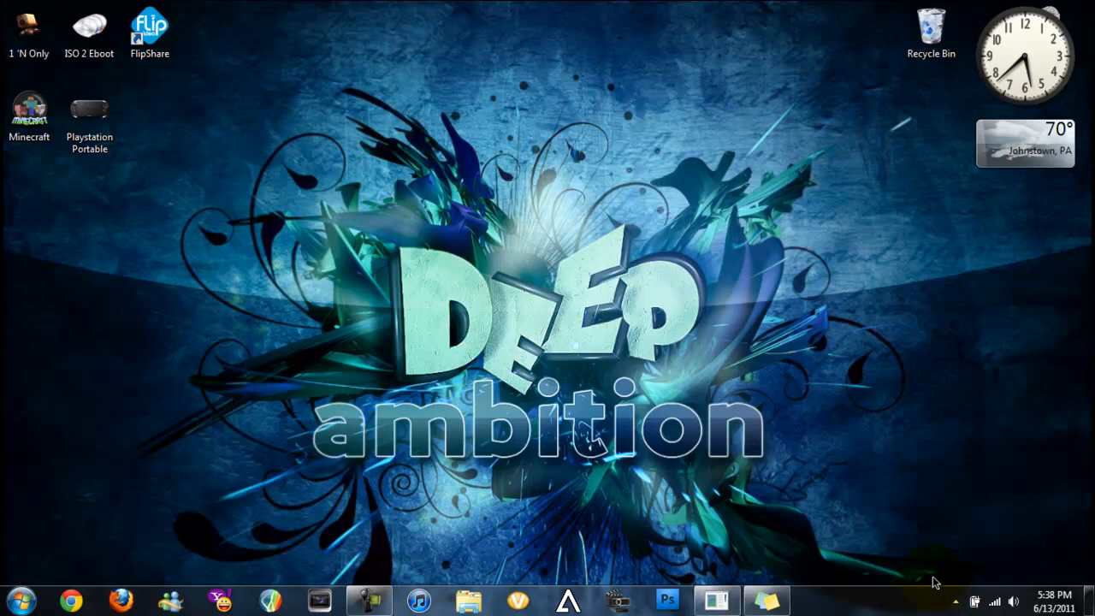
pyautogui.moveTo(934, 596)
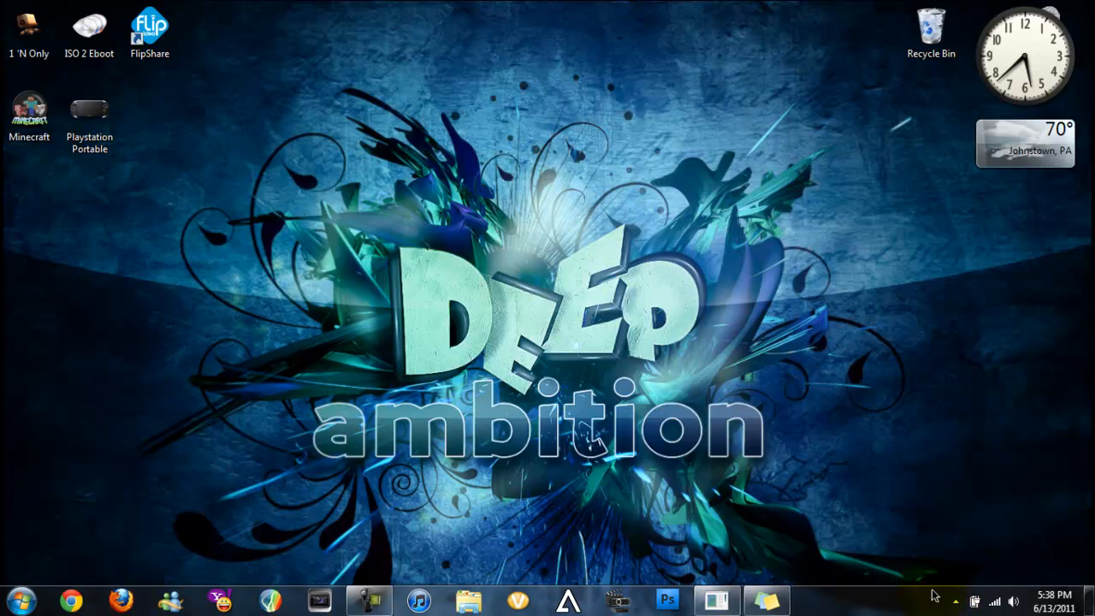
pyautogui.click(18, 601)
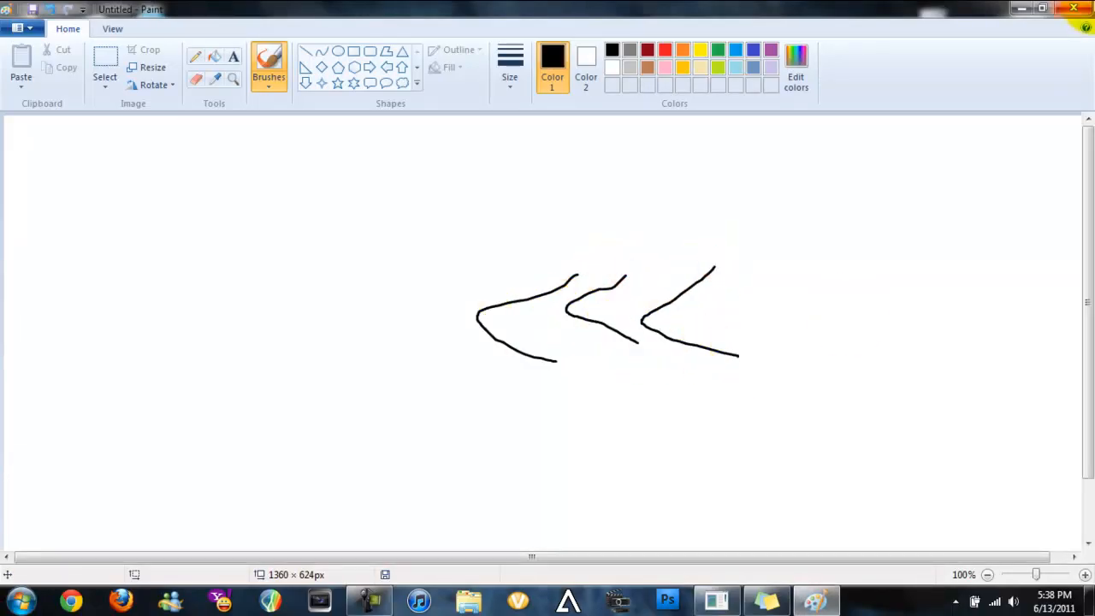
pyautogui.click(1020, 8)
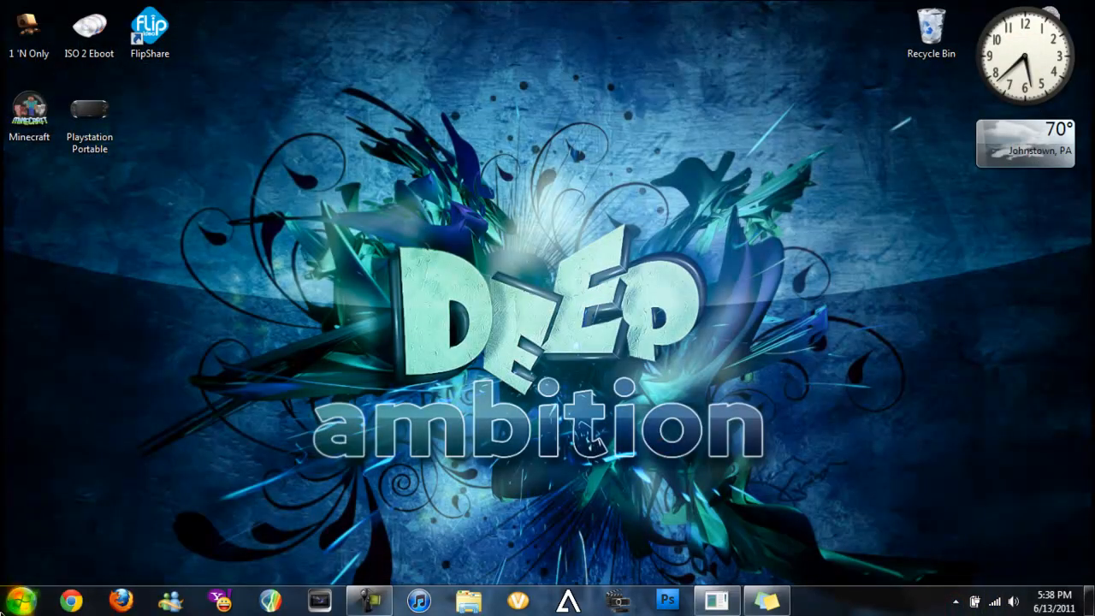
pyautogui.click(16, 599)
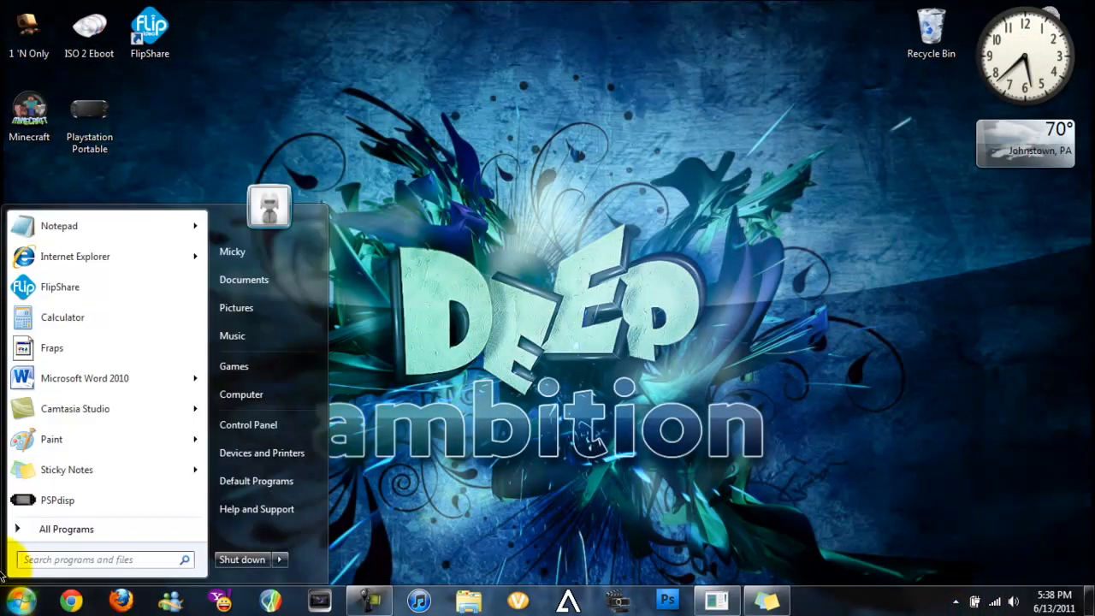
pyautogui.write('PSP')
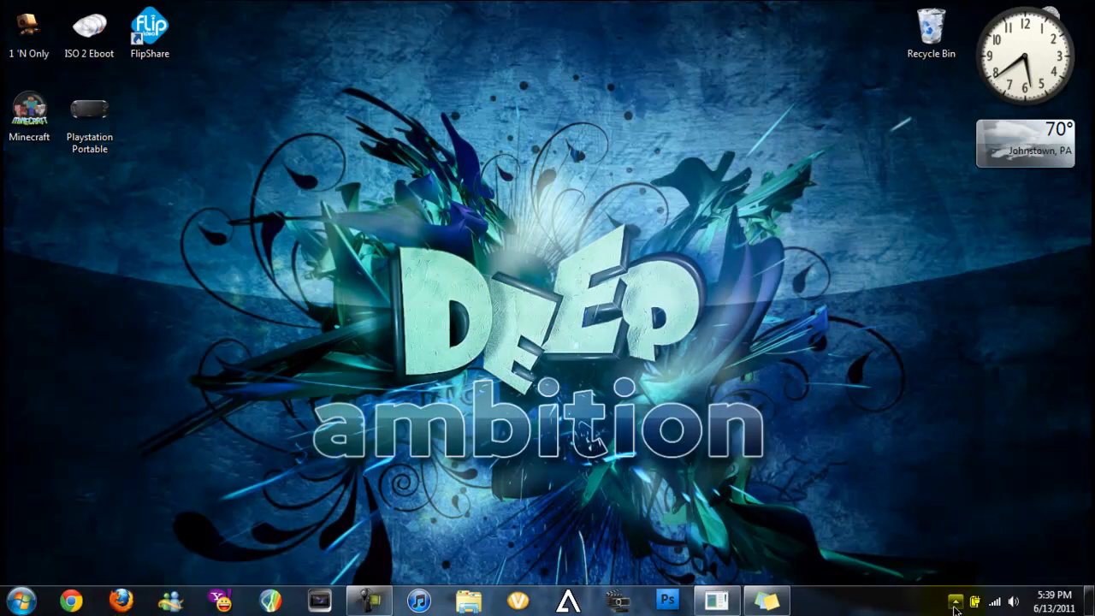
# Open PSPdisp's Control settings from the tray icon and open the control file folder.
pyautogui.rightClick(956, 602)
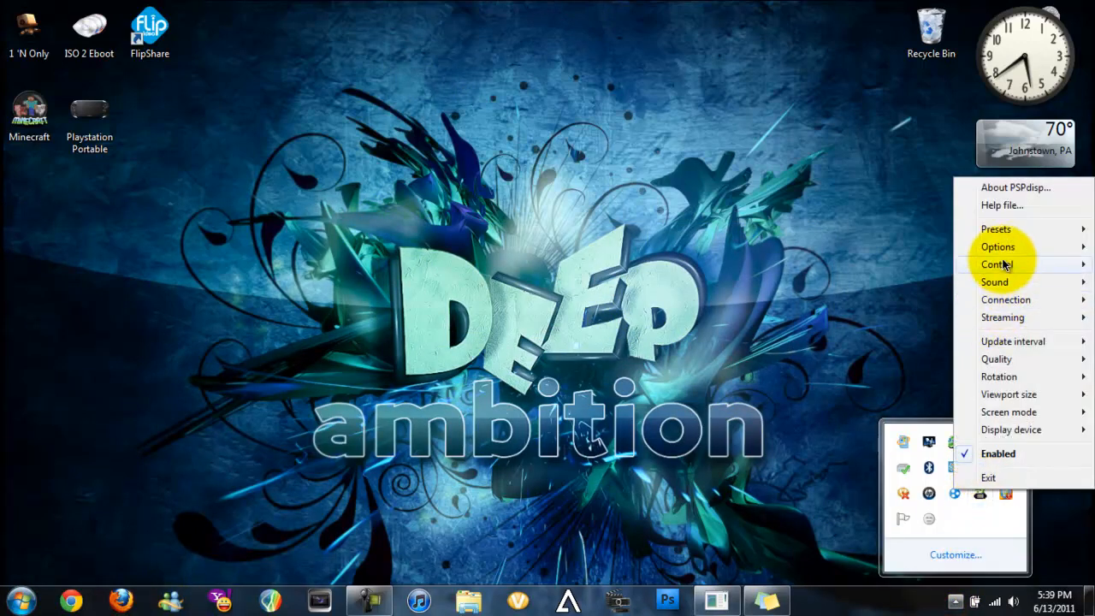
pyautogui.click(994, 263)
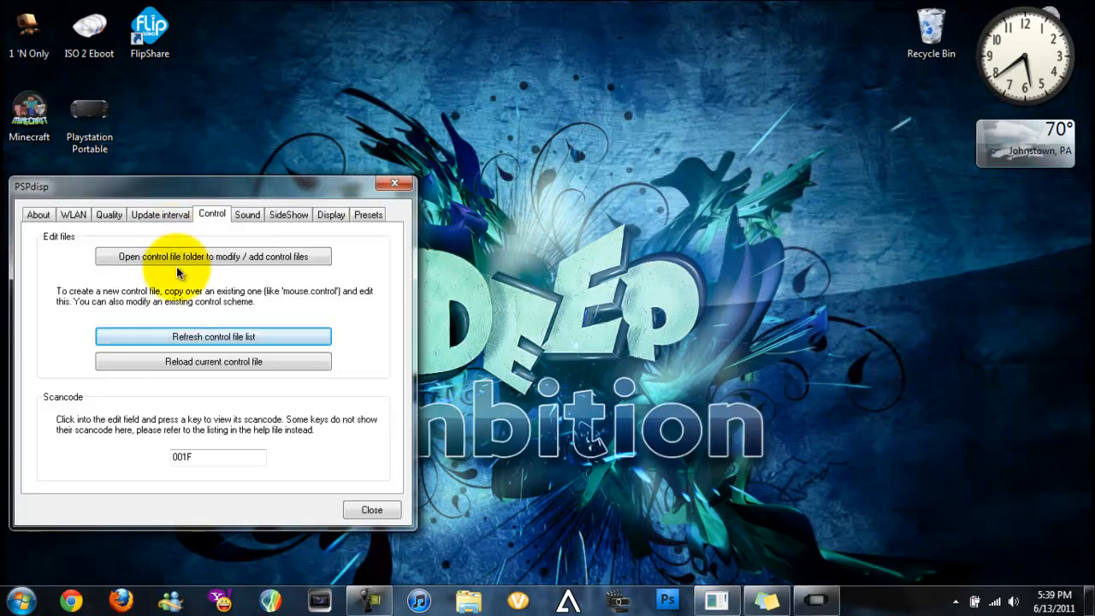
pyautogui.click(213, 257)
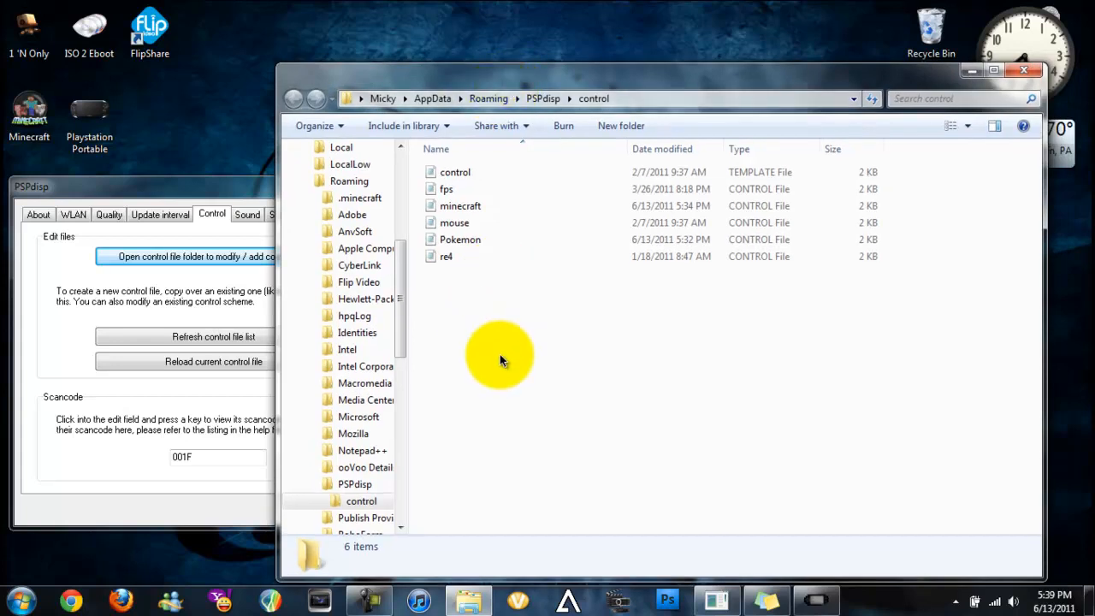
pyautogui.rightClick(500, 354)
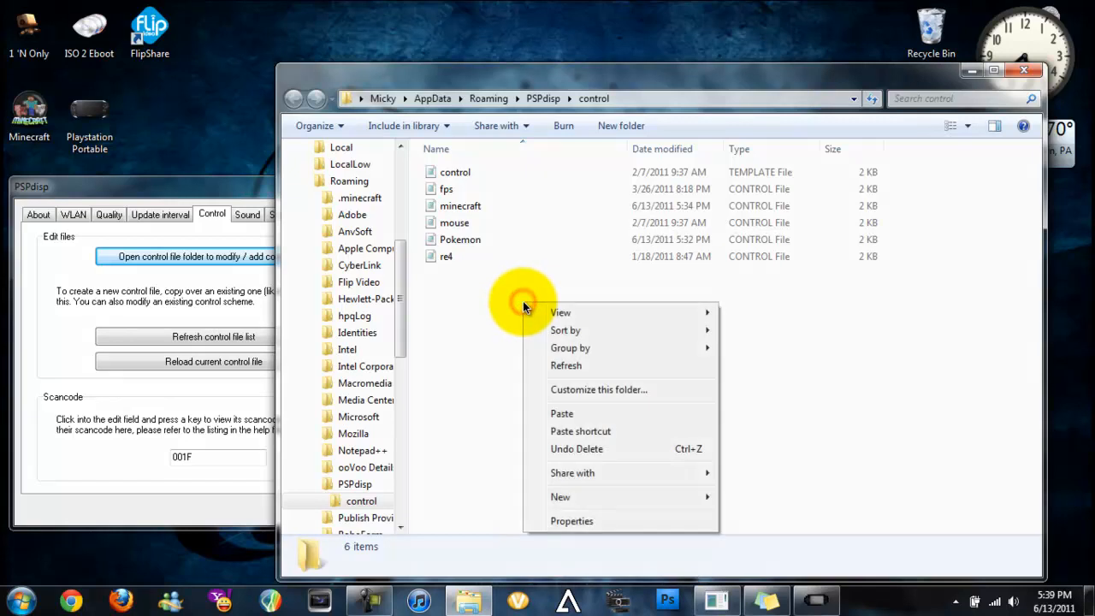
pyautogui.moveTo(482, 327)
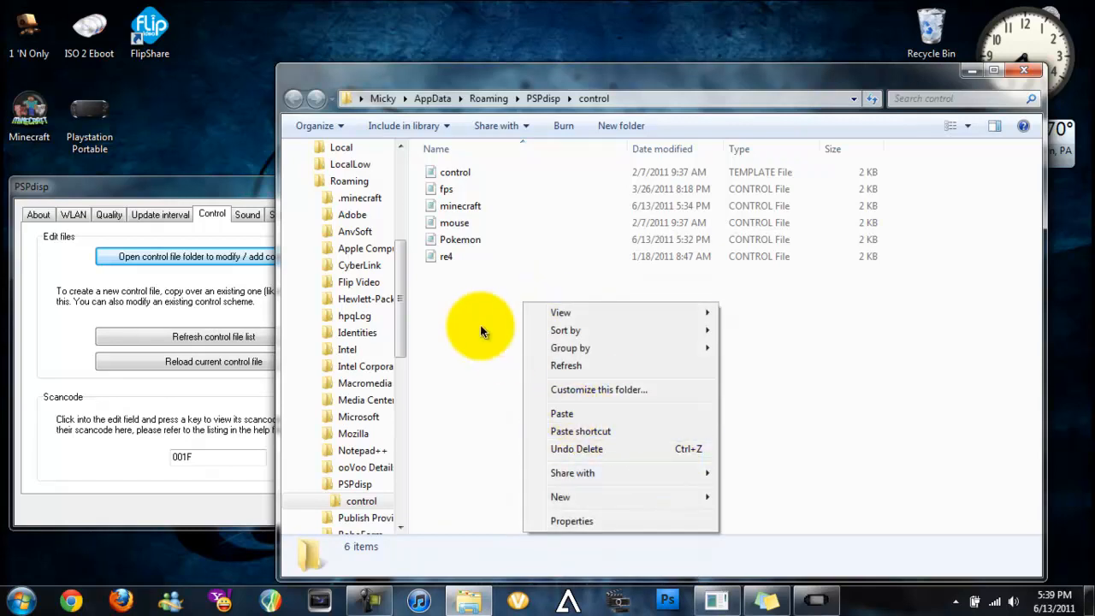
pyautogui.click(213, 337)
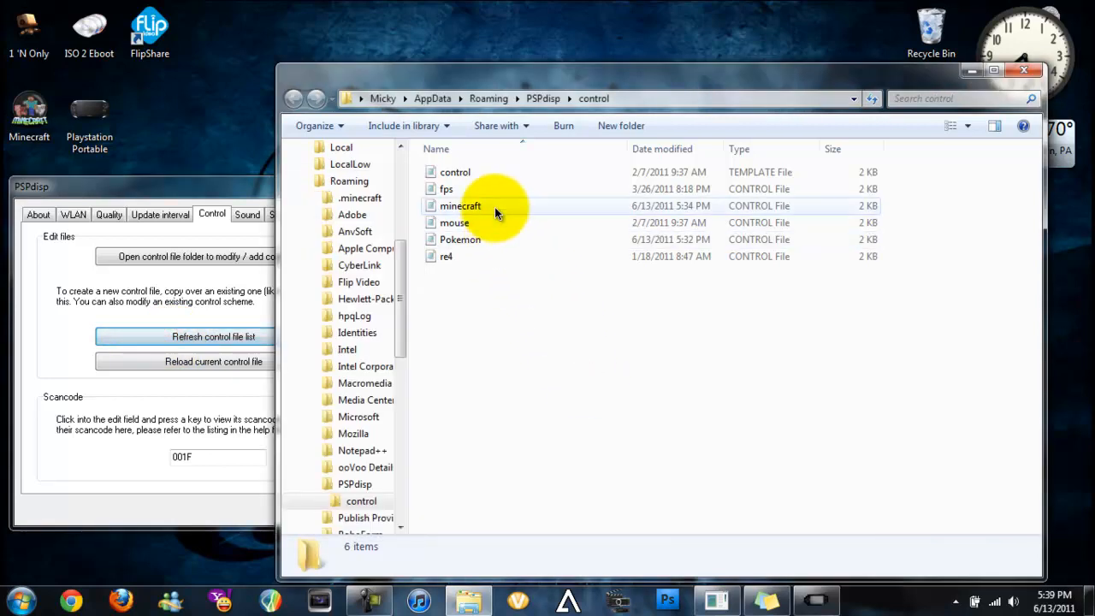
pyautogui.moveTo(483, 231)
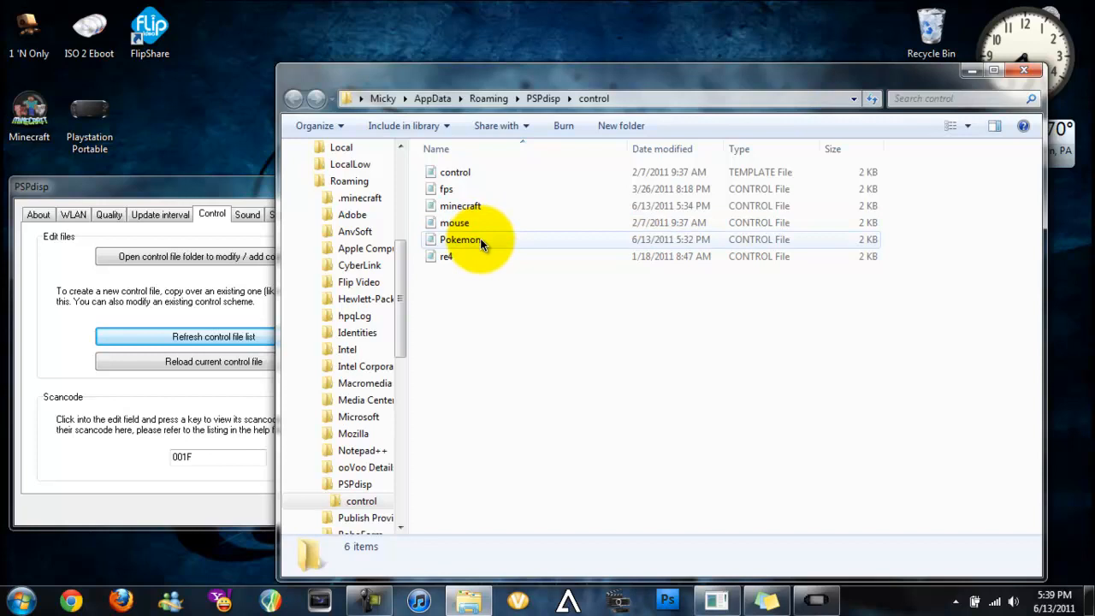
pyautogui.moveTo(462, 239)
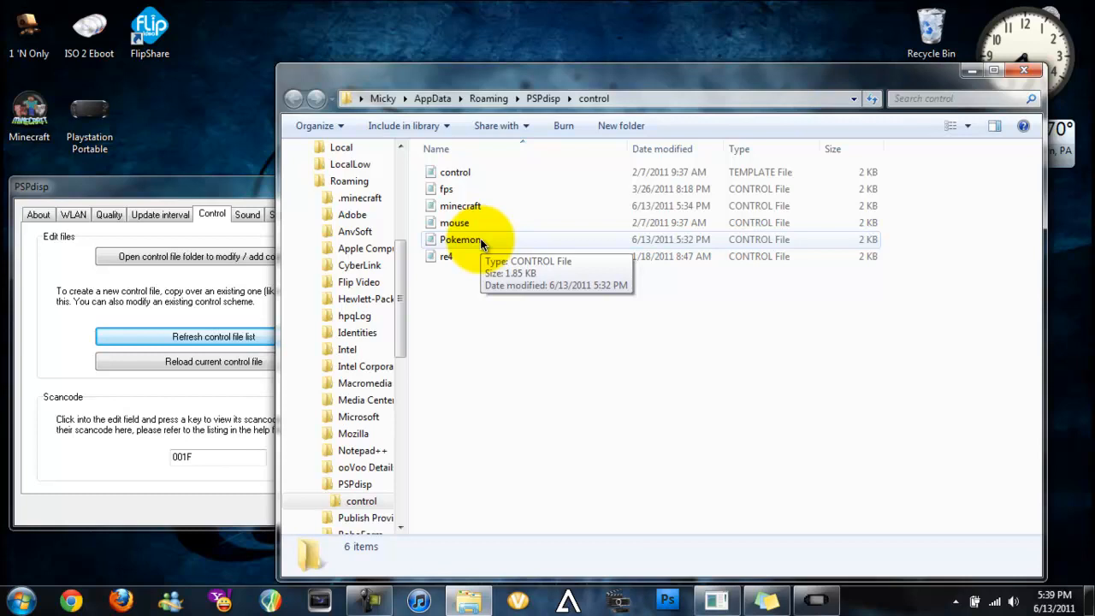
pyautogui.moveTo(748, 26)
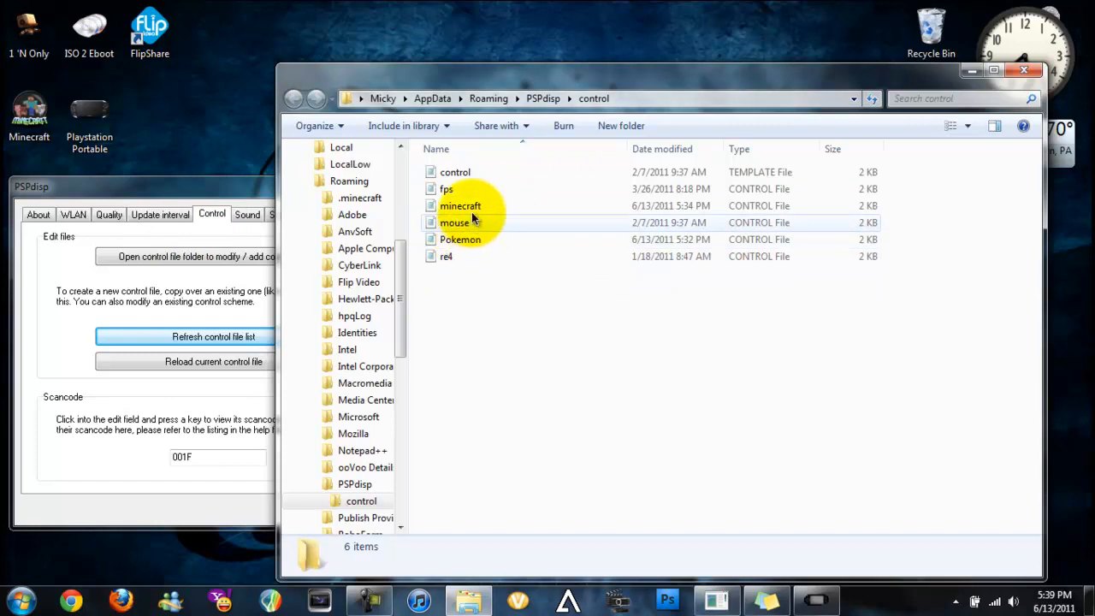
# Open the Pokemon control file maximized, map circle to A, then restore Notepad's size.
pyautogui.doubleClick(460, 238)
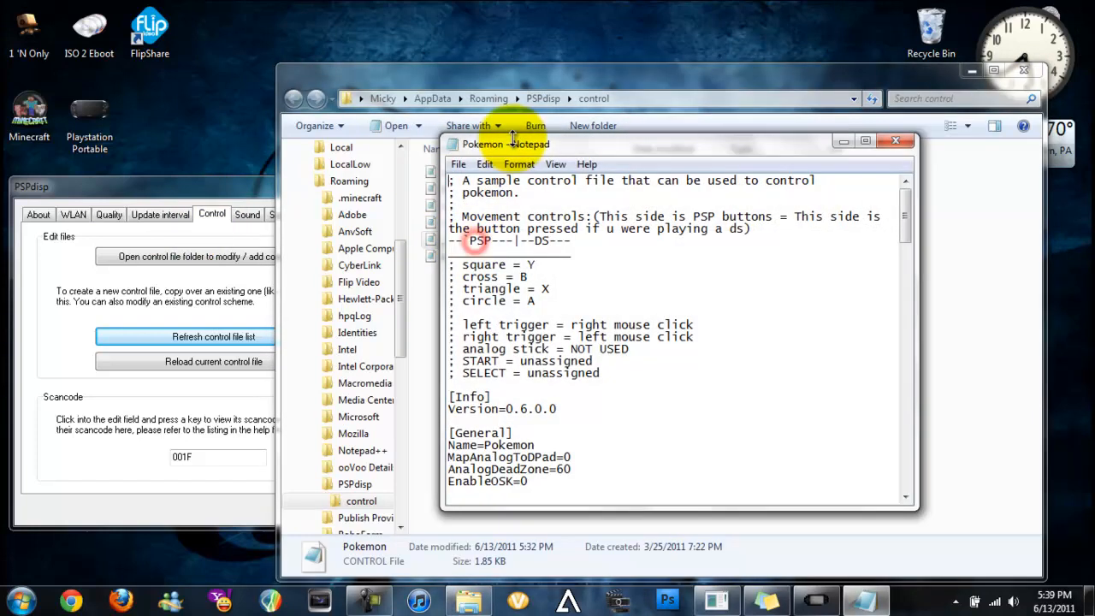
pyautogui.click(865, 140)
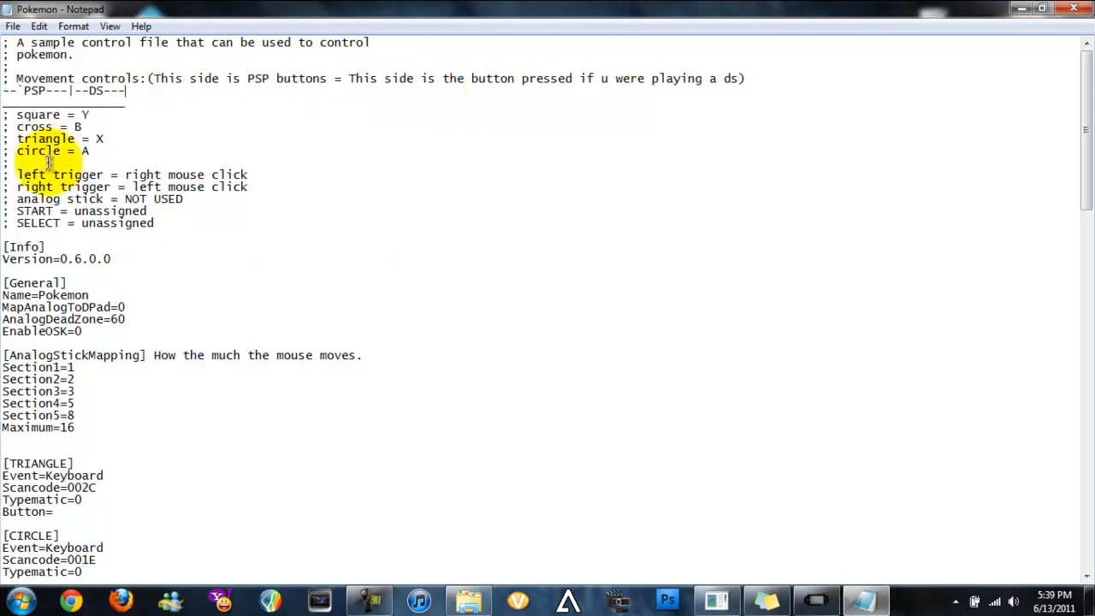
pyautogui.doubleClick(36, 115)
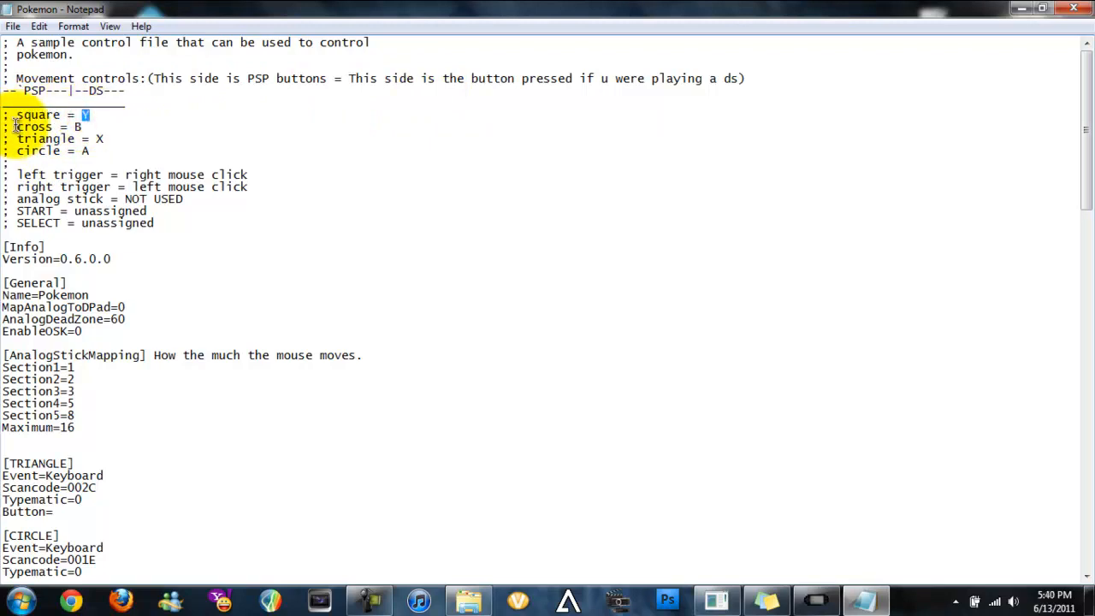
pyautogui.doubleClick(33, 127)
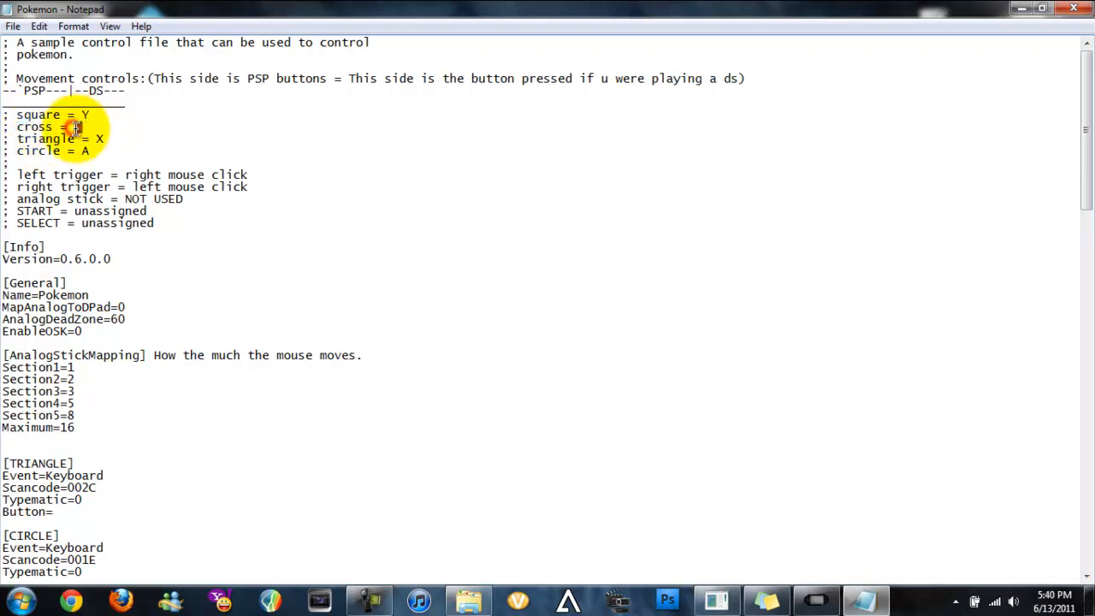
pyautogui.doubleClick(39, 139)
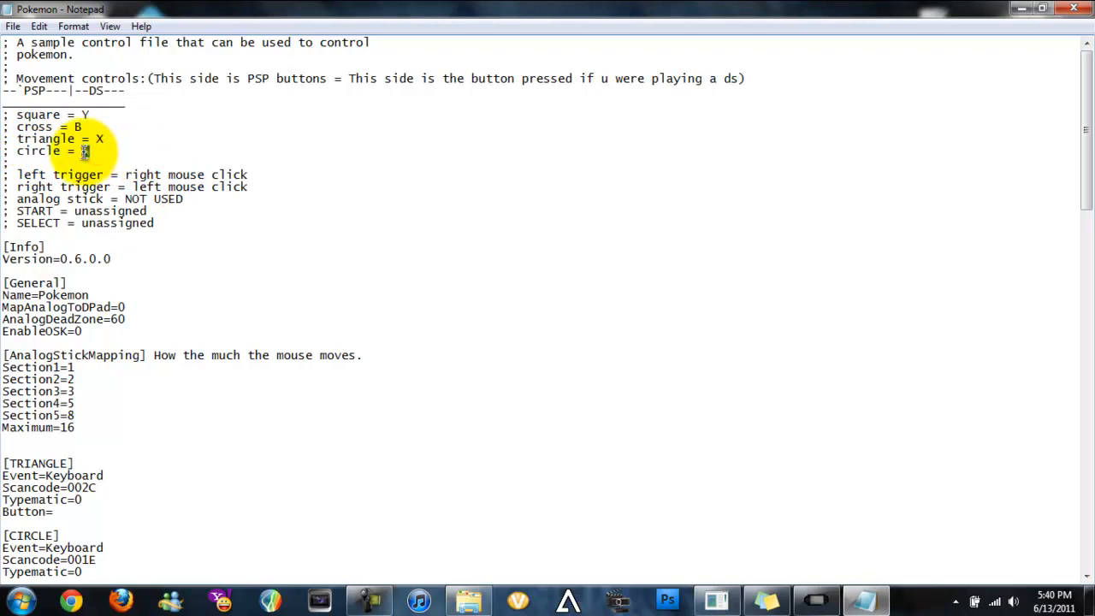
pyautogui.write('A')
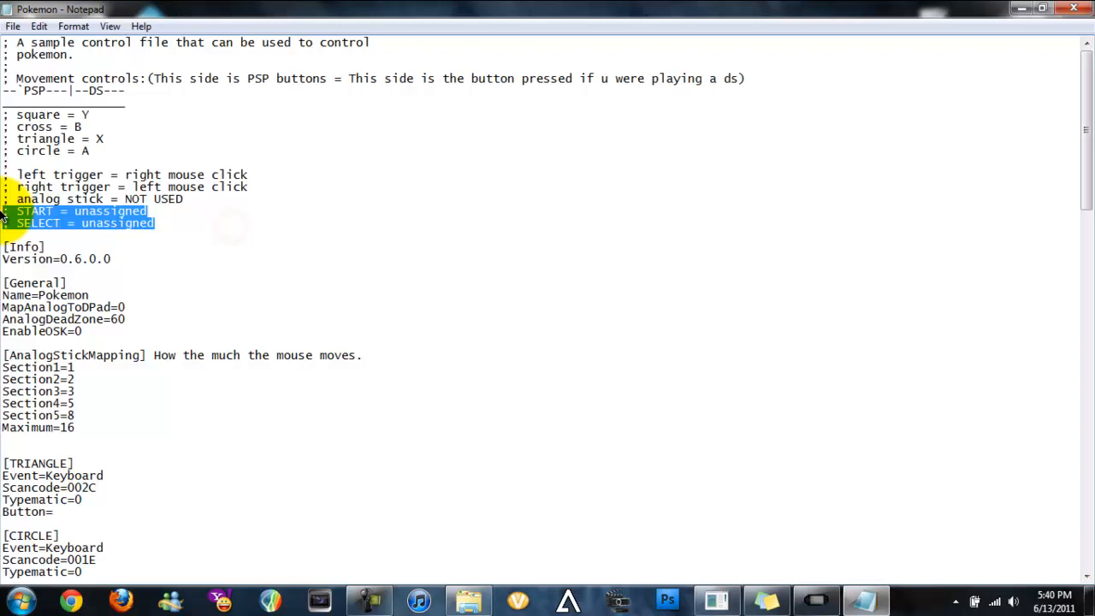
pyautogui.click(201, 346)
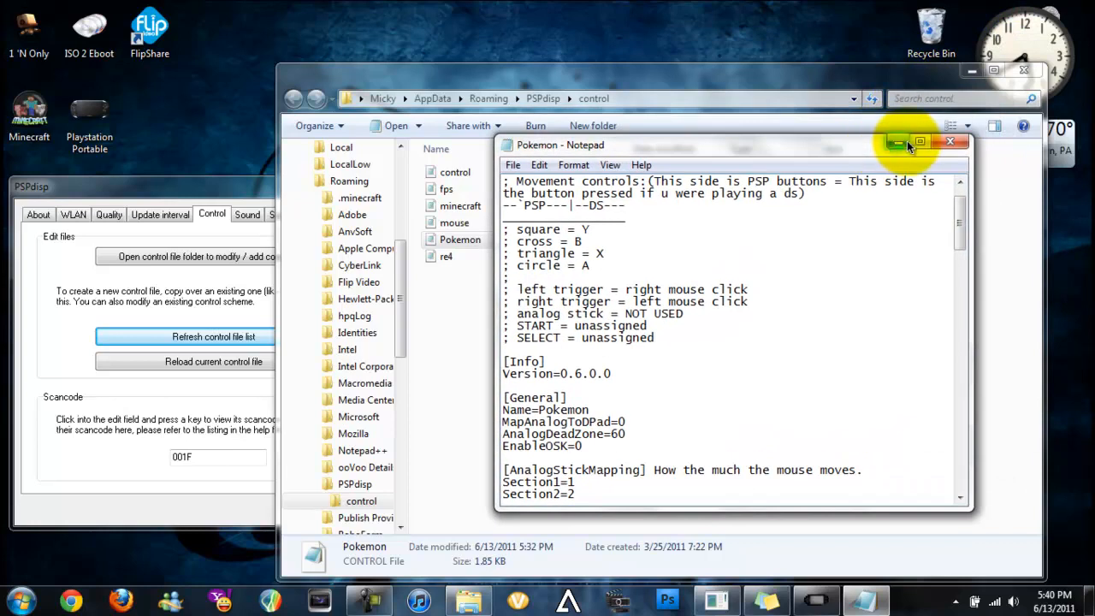
# Switch the control folder to Details view and open the minecraft control file.
pyautogui.click(950, 142)
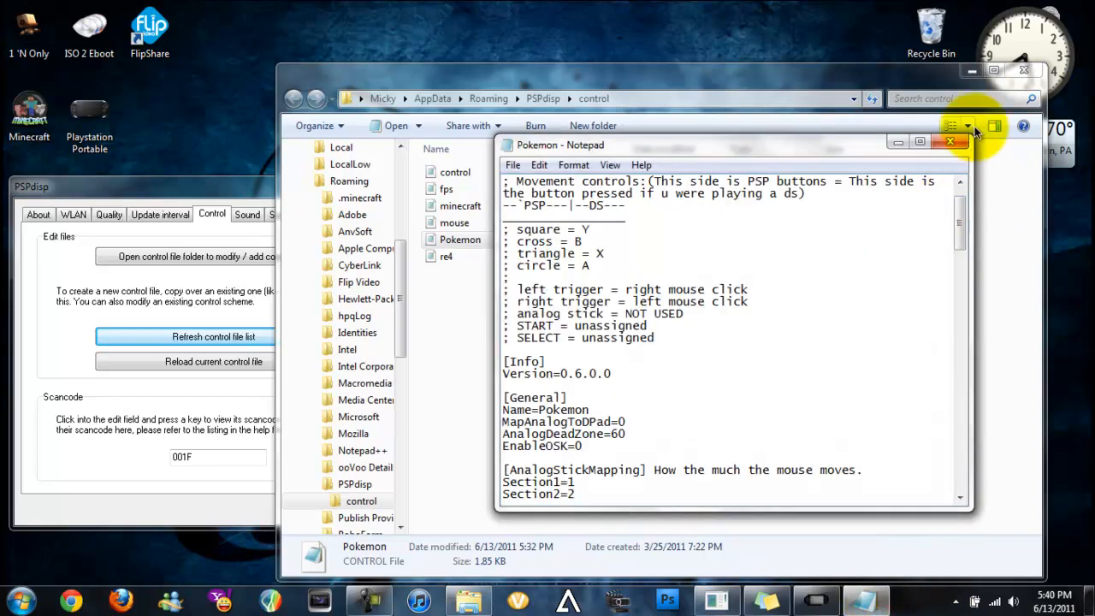
pyautogui.click(949, 142)
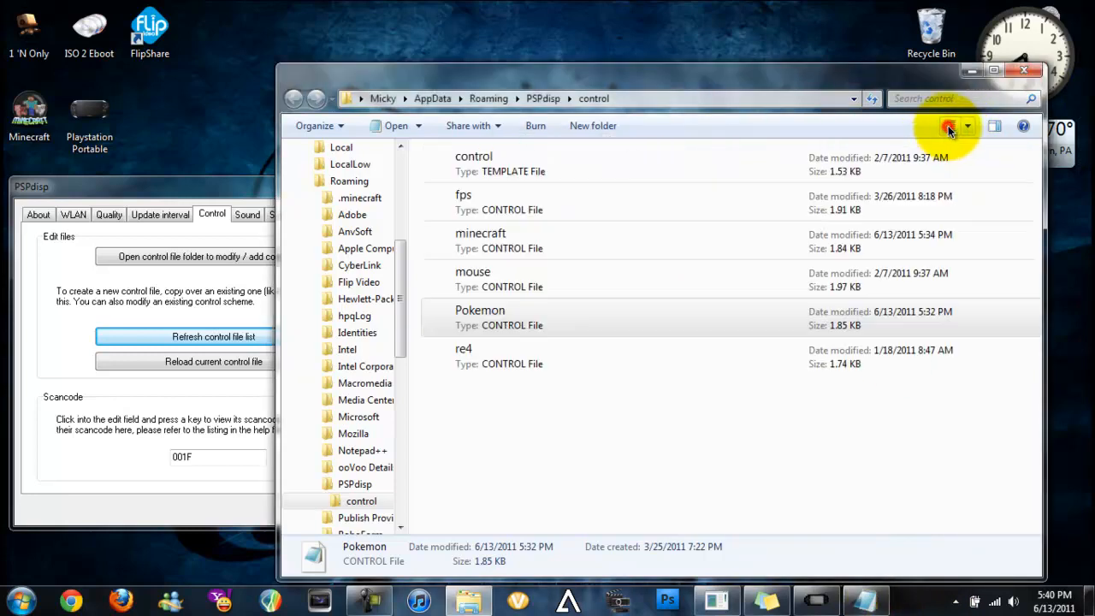
pyautogui.click(949, 126)
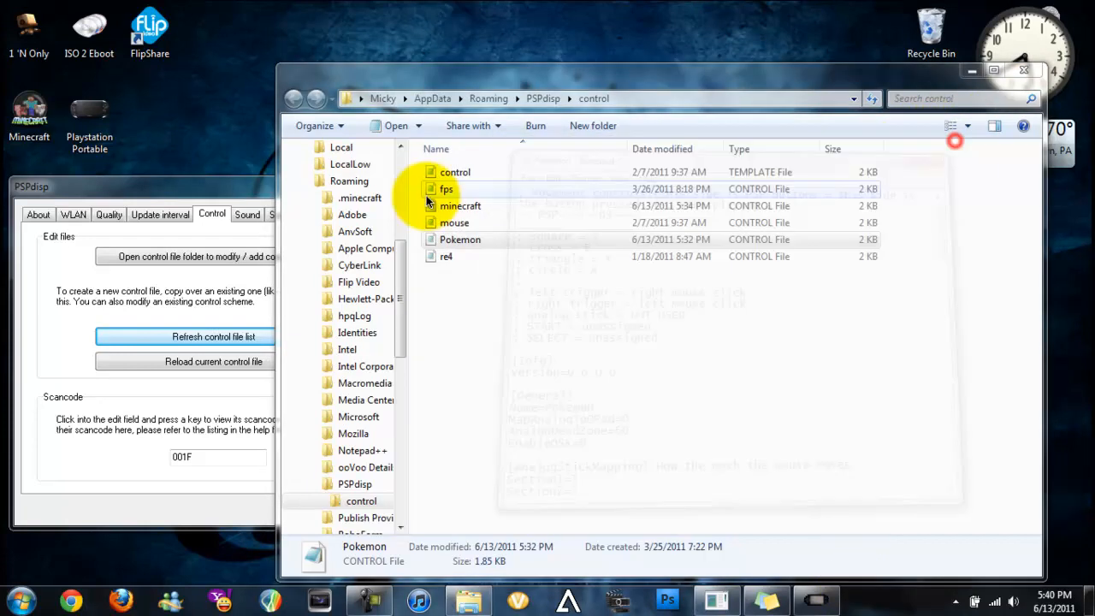
pyautogui.doubleClick(460, 206)
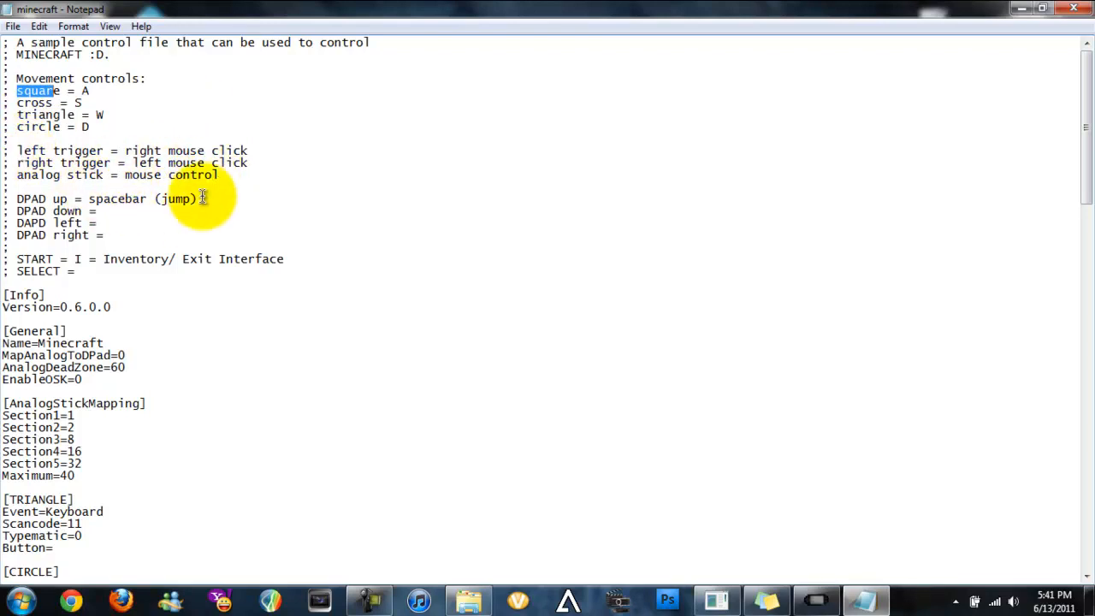
pyautogui.moveTo(562, 84)
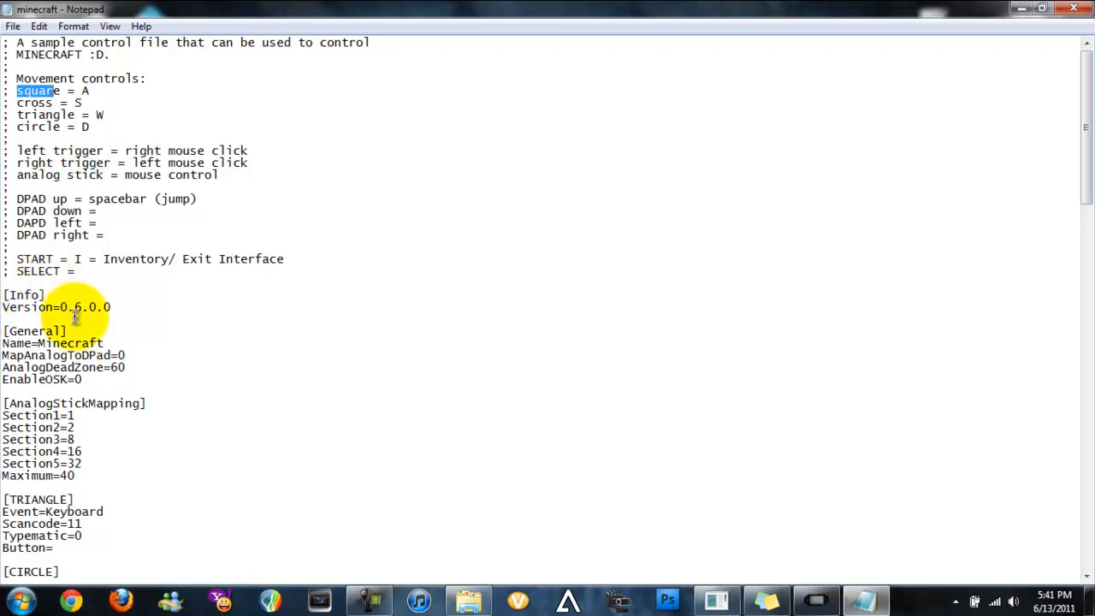
# Read through the maximized minecraft file, highlighting the Section3 analog stick value.
pyautogui.scroll(-3)
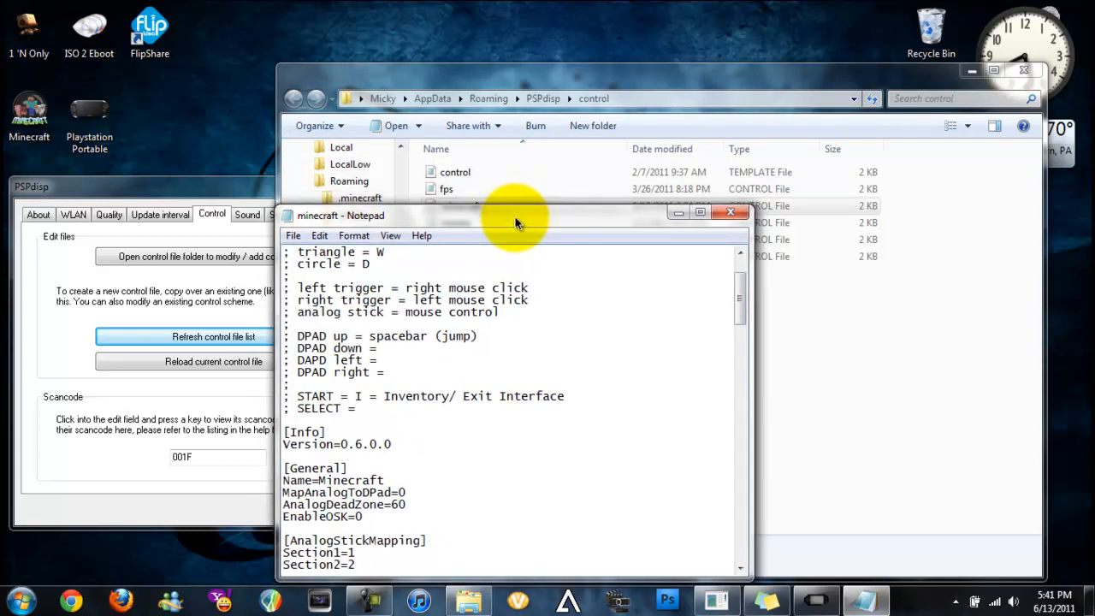
pyautogui.click(699, 212)
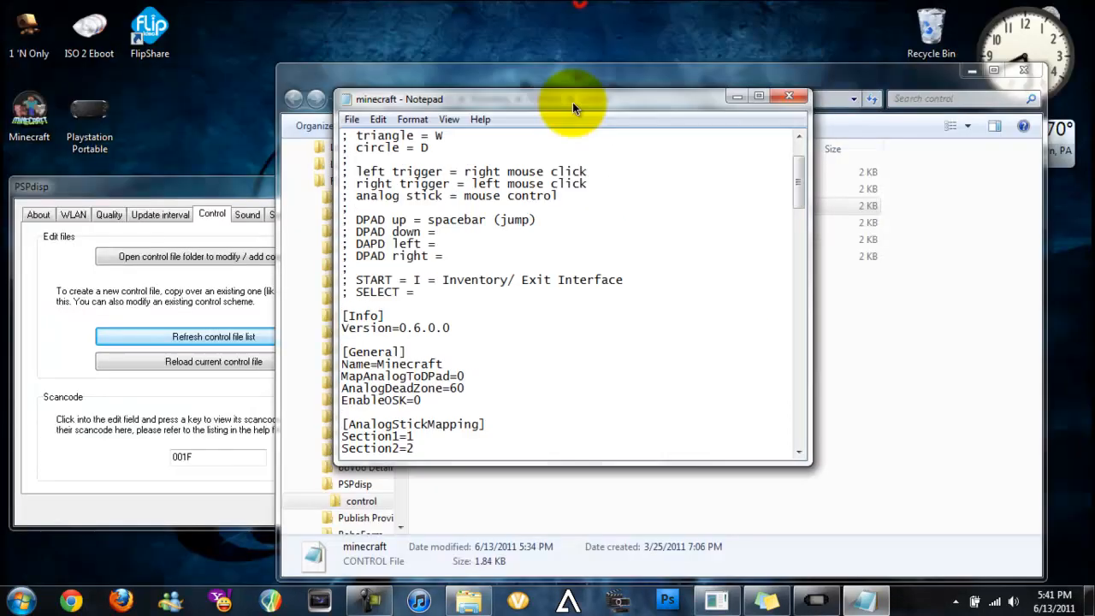
pyautogui.click(757, 96)
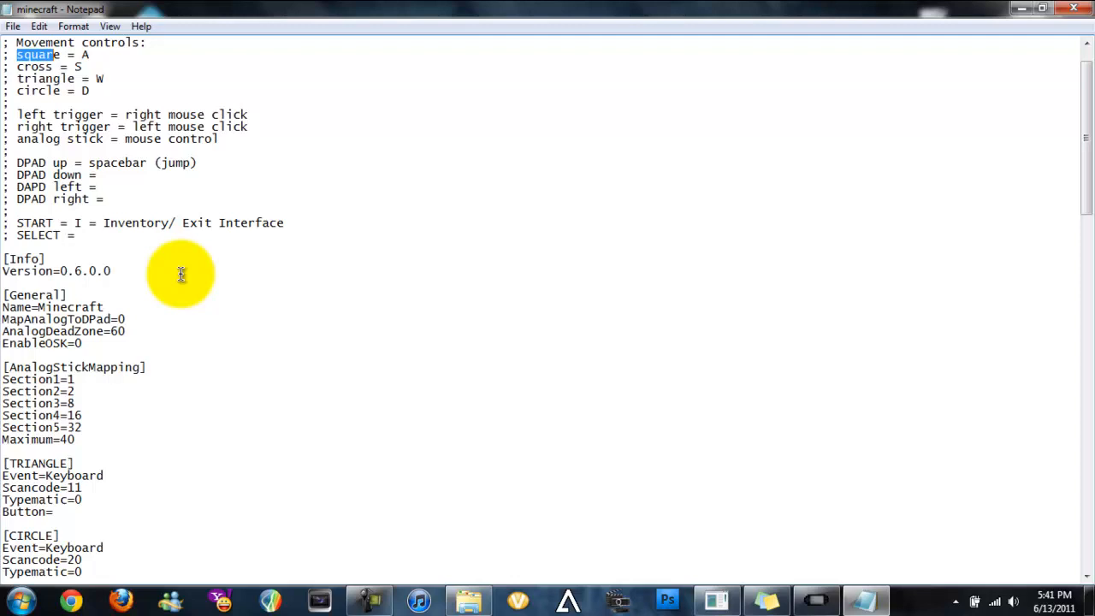
pyautogui.scroll(-3)
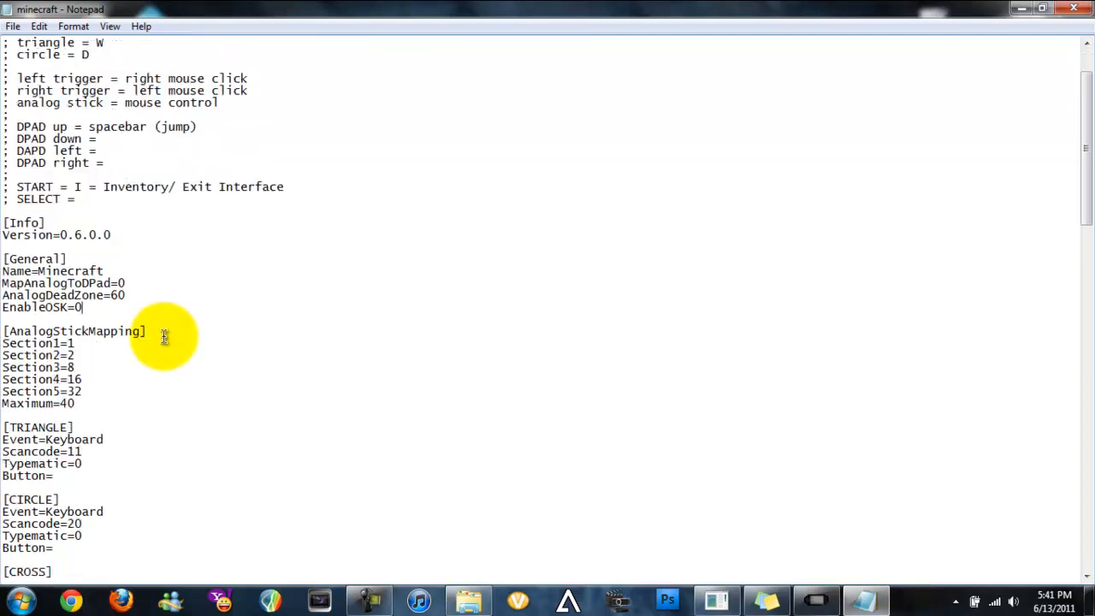
pyautogui.scroll(-3)
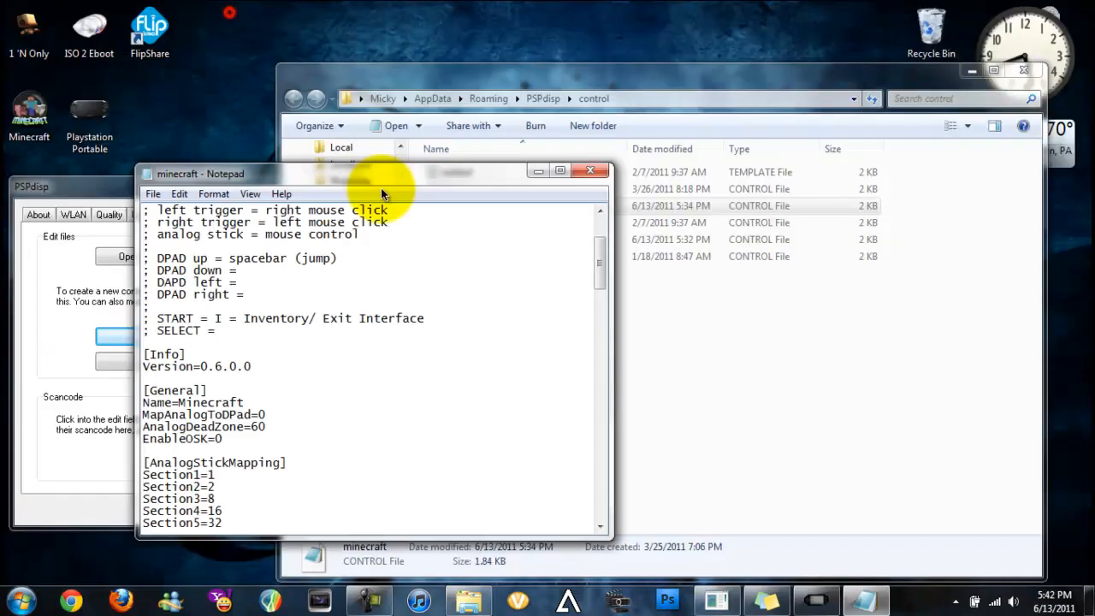
pyautogui.doubleClick(460, 239)
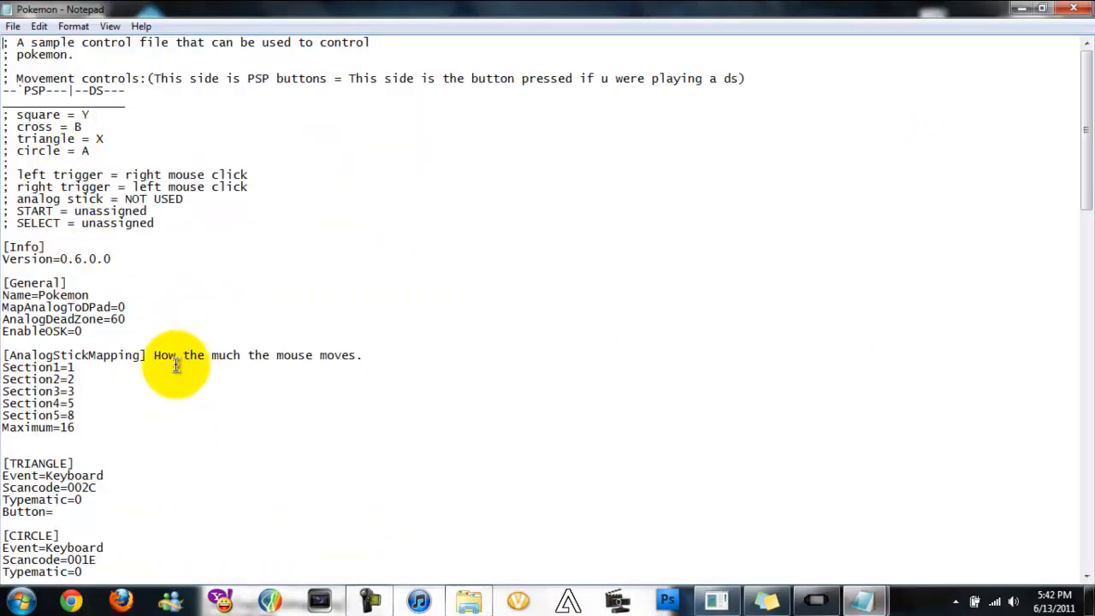
pyautogui.moveTo(176, 355); pyautogui.dragTo(295, 355)
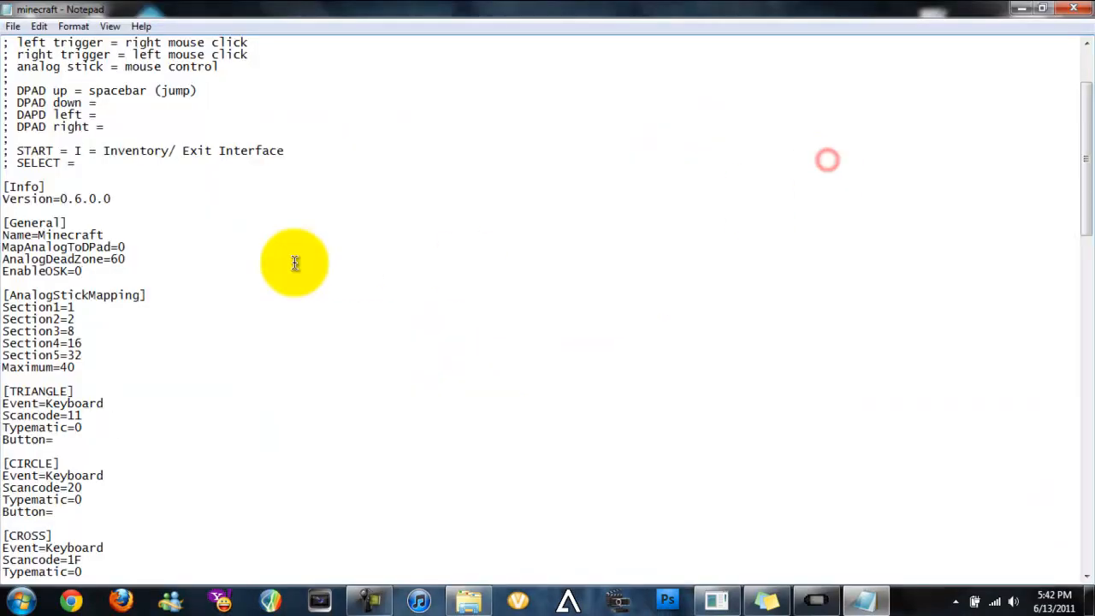
pyautogui.click(97, 343)
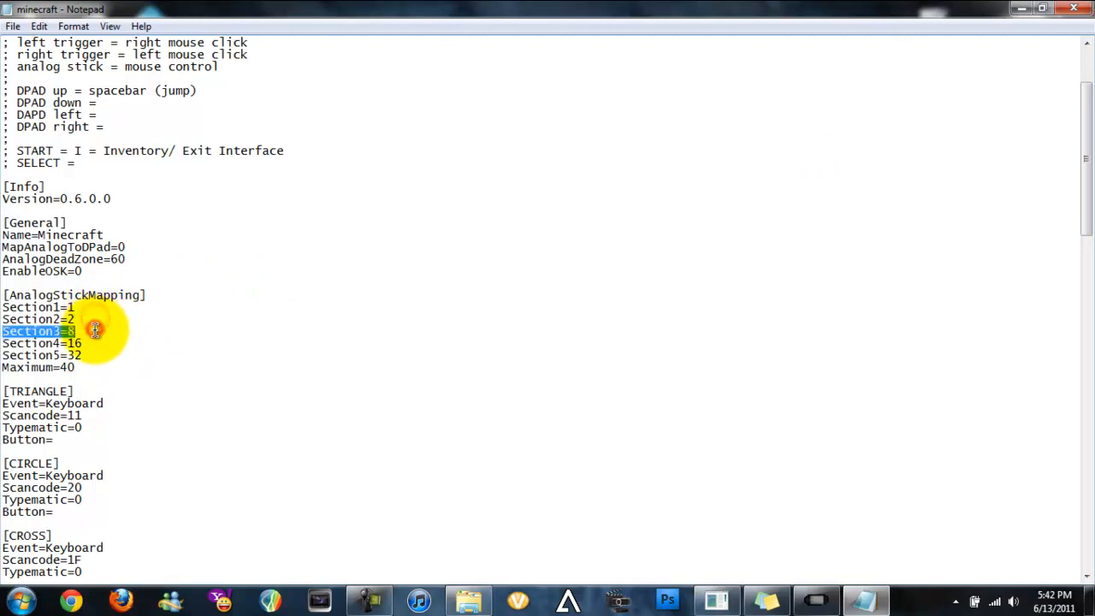
pyautogui.click(102, 367)
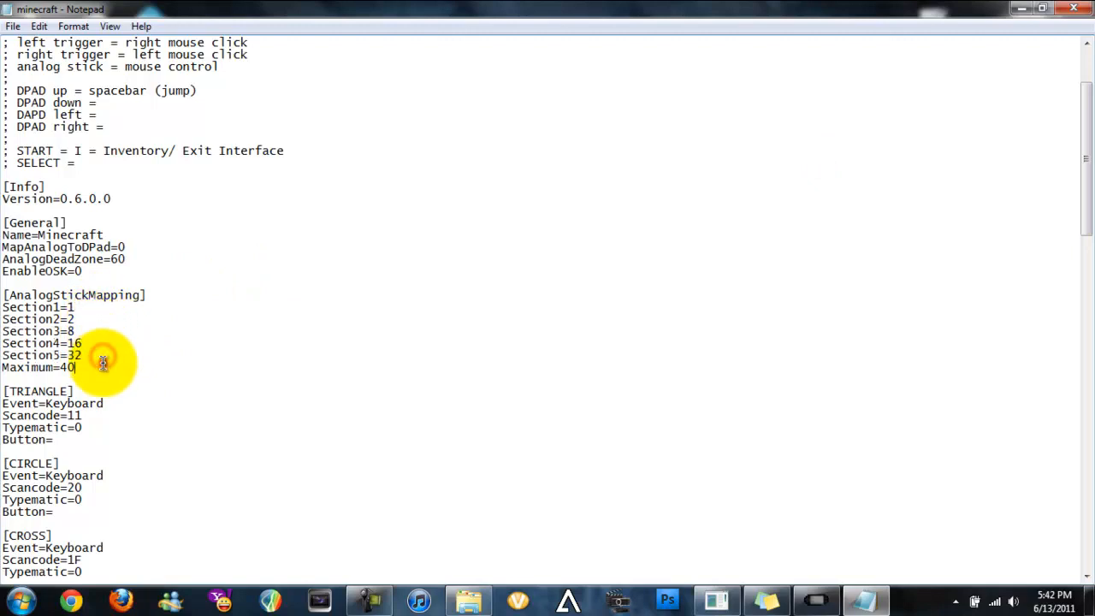
pyautogui.moveTo(195, 324)
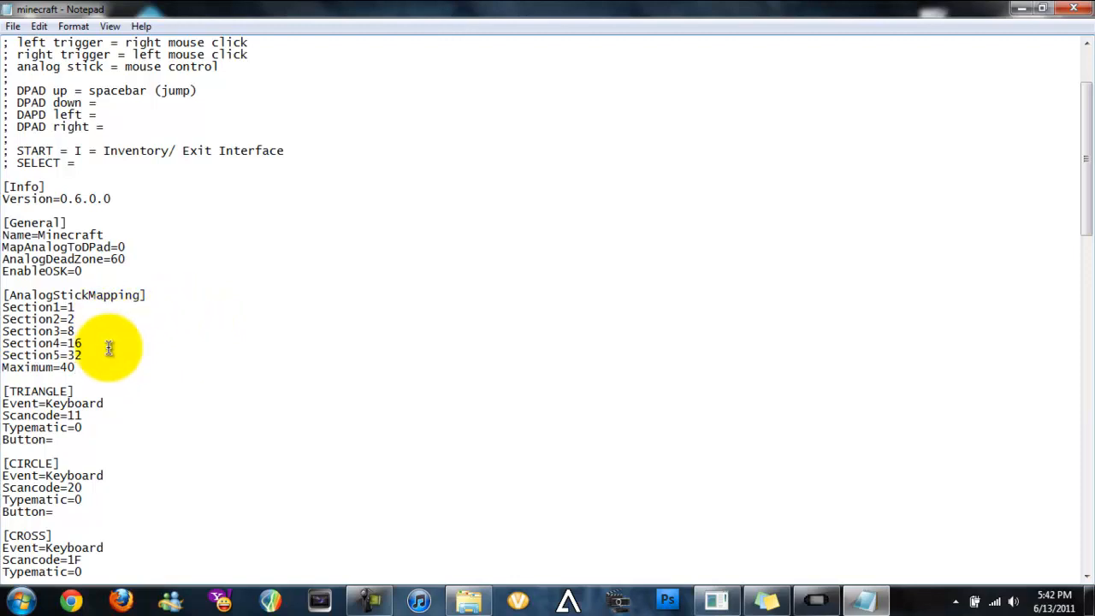
pyautogui.moveTo(666, 340)
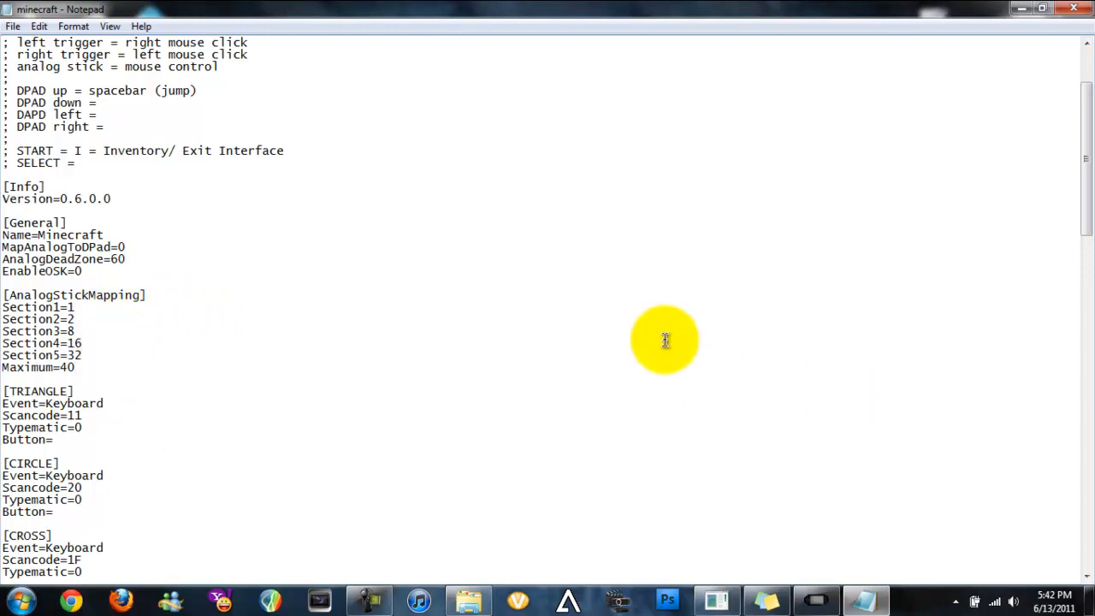
pyautogui.moveTo(533, 254)
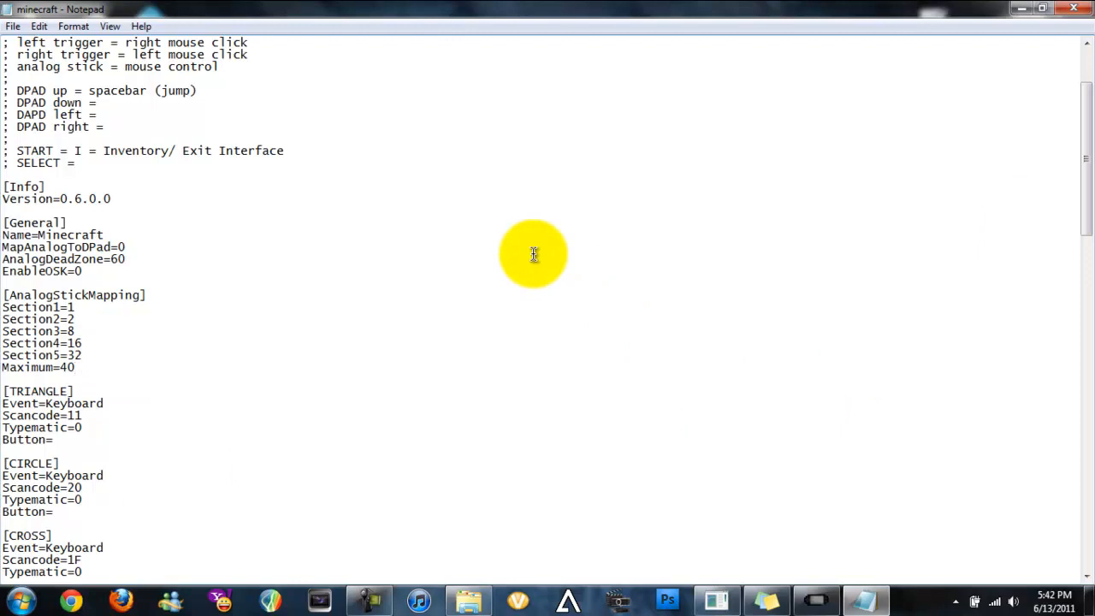
pyautogui.moveTo(373, 298)
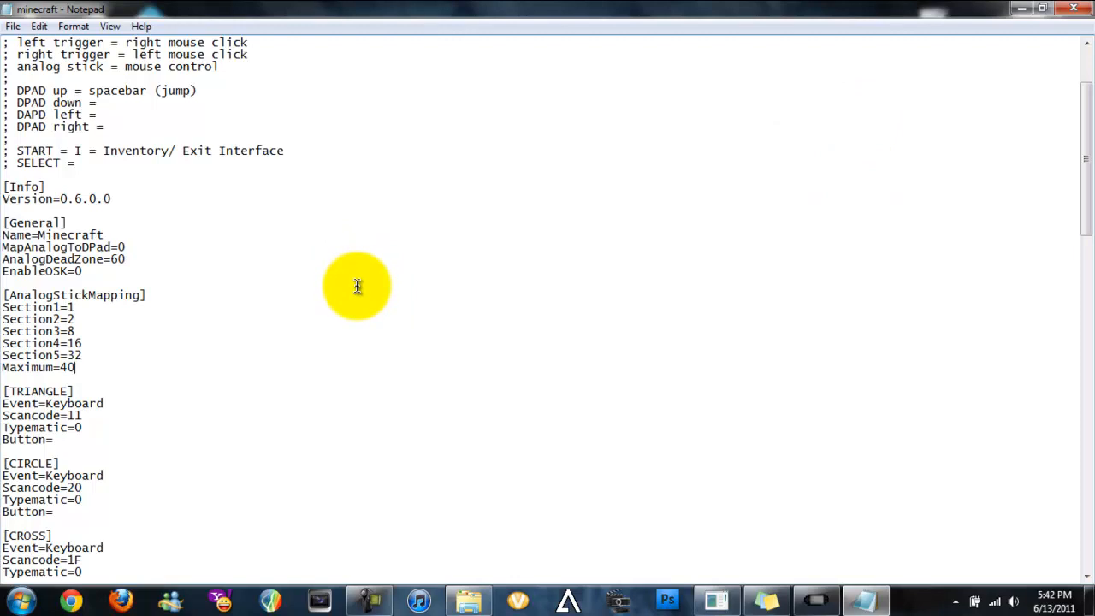
pyautogui.moveTo(337, 101)
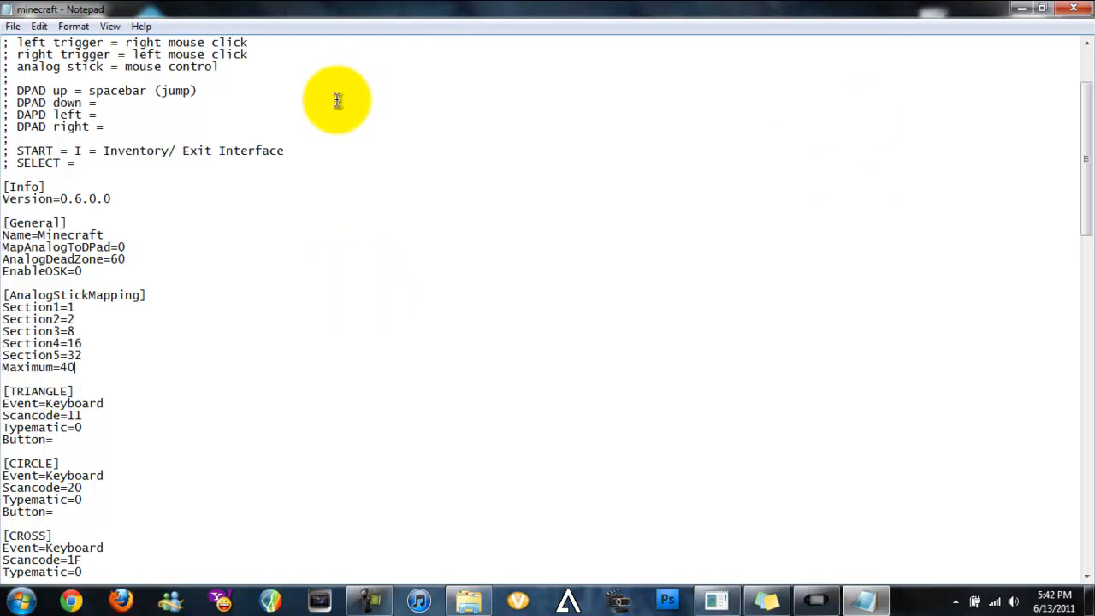
pyautogui.moveTo(309, 121)
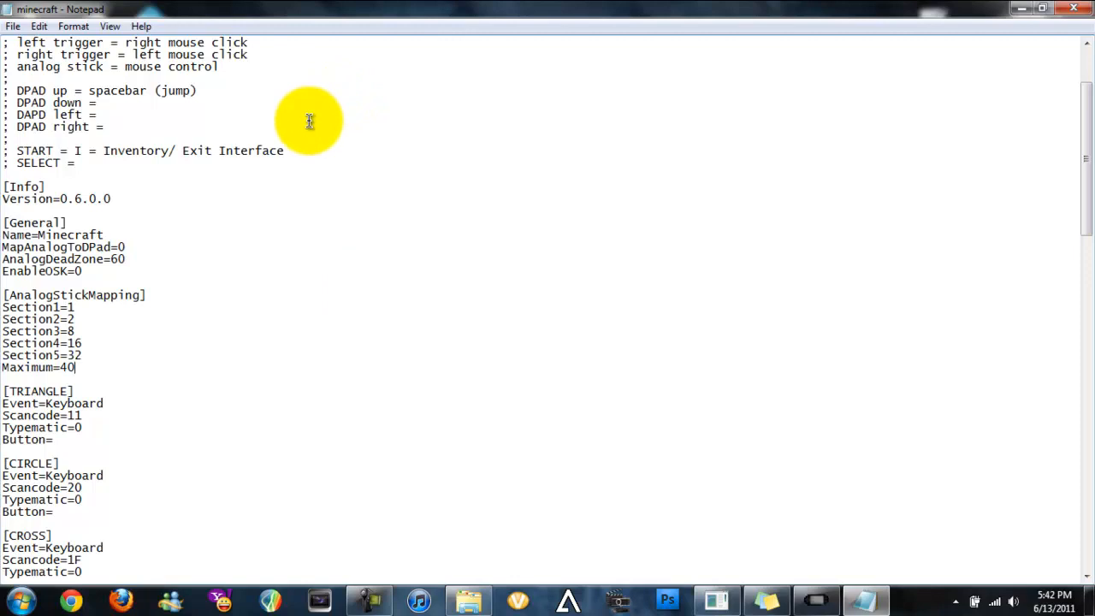
pyautogui.moveTo(466, 50)
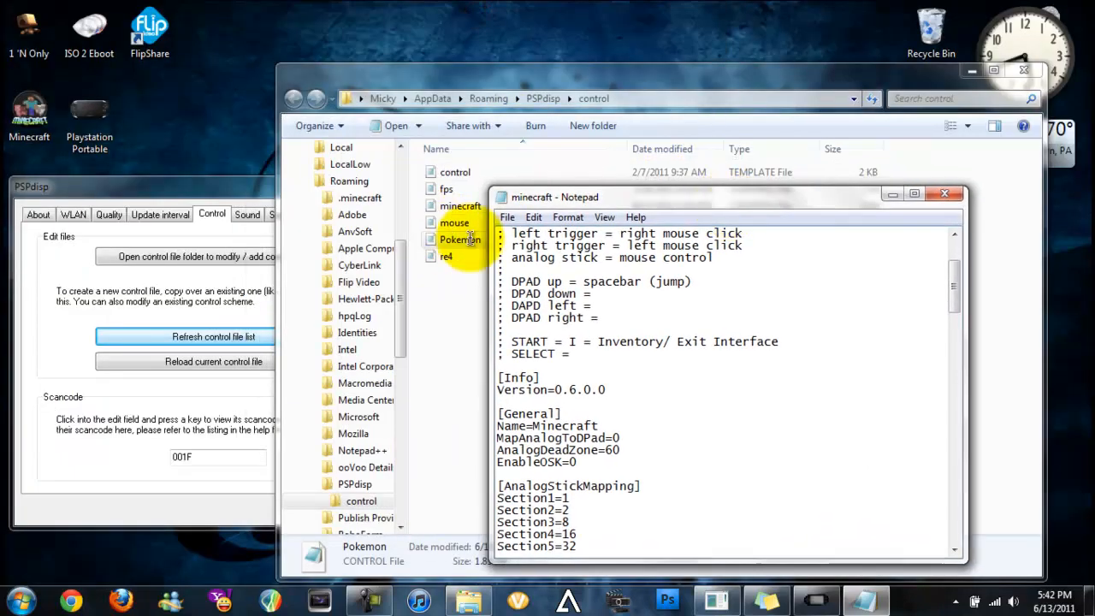
# Maximize the minecraft control file in Notepad and scroll down through it.
pyautogui.click(913, 193)
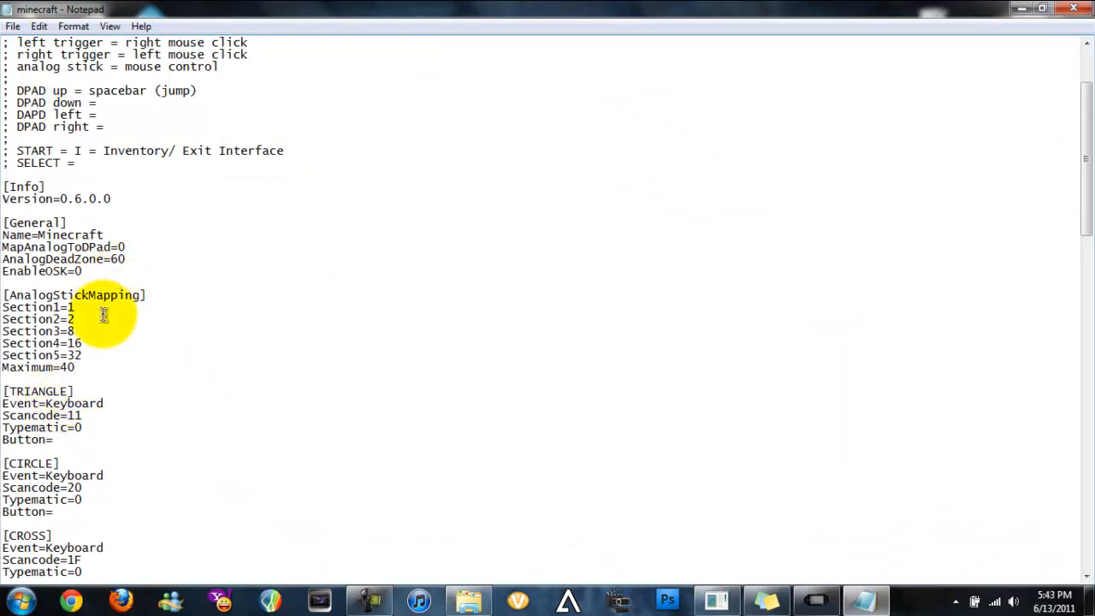
pyautogui.scroll(-3)
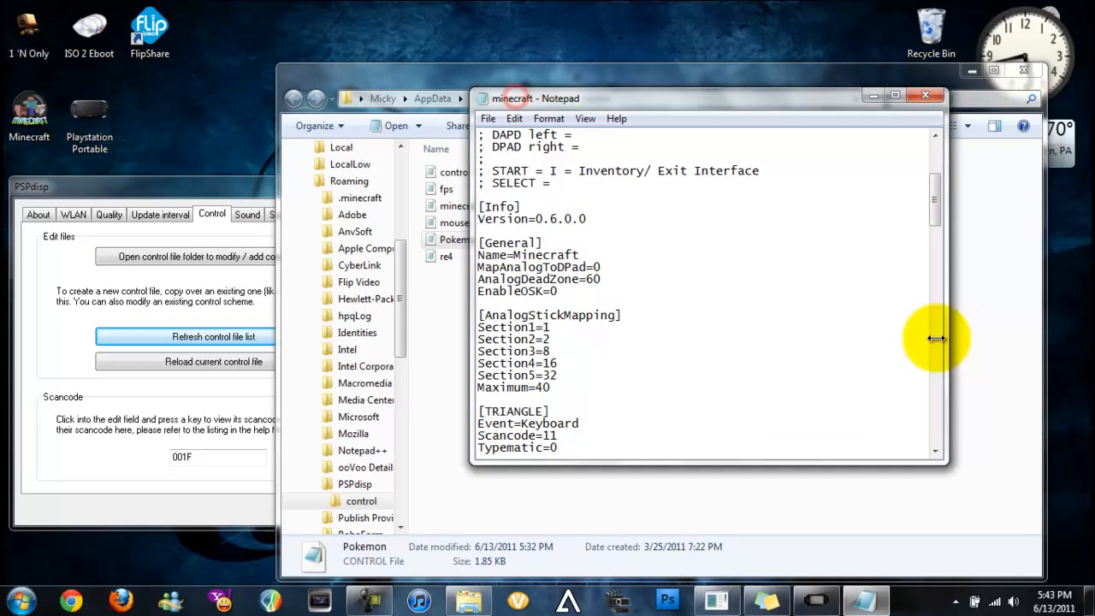
pyautogui.scroll(-3)
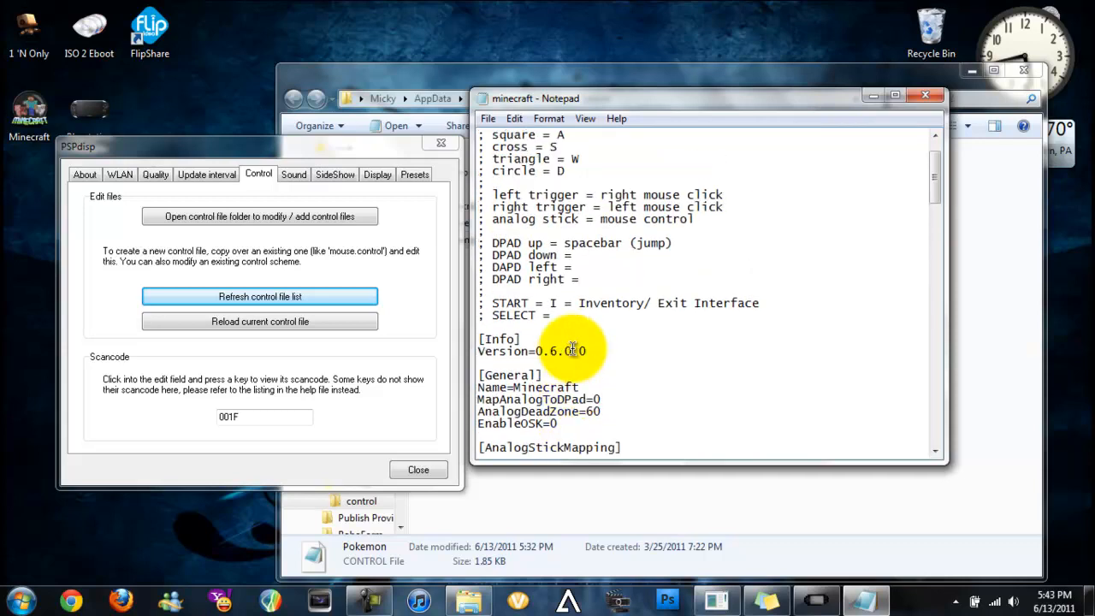
# Test keys in PSPdisp's Scancode field until it reports 0026.
pyautogui.scroll(-3)
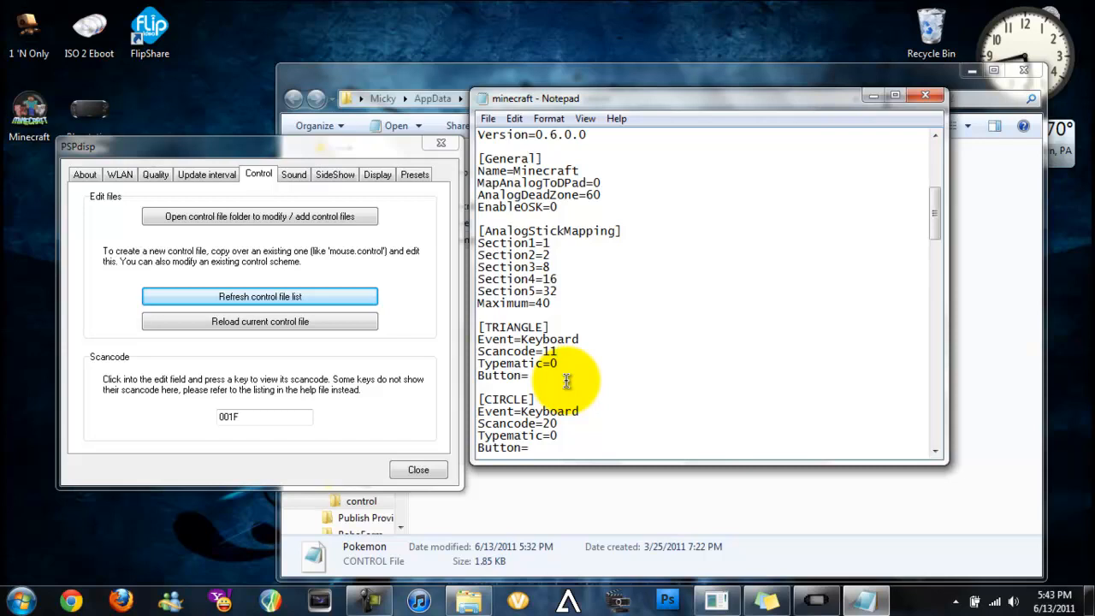
pyautogui.click(555, 351)
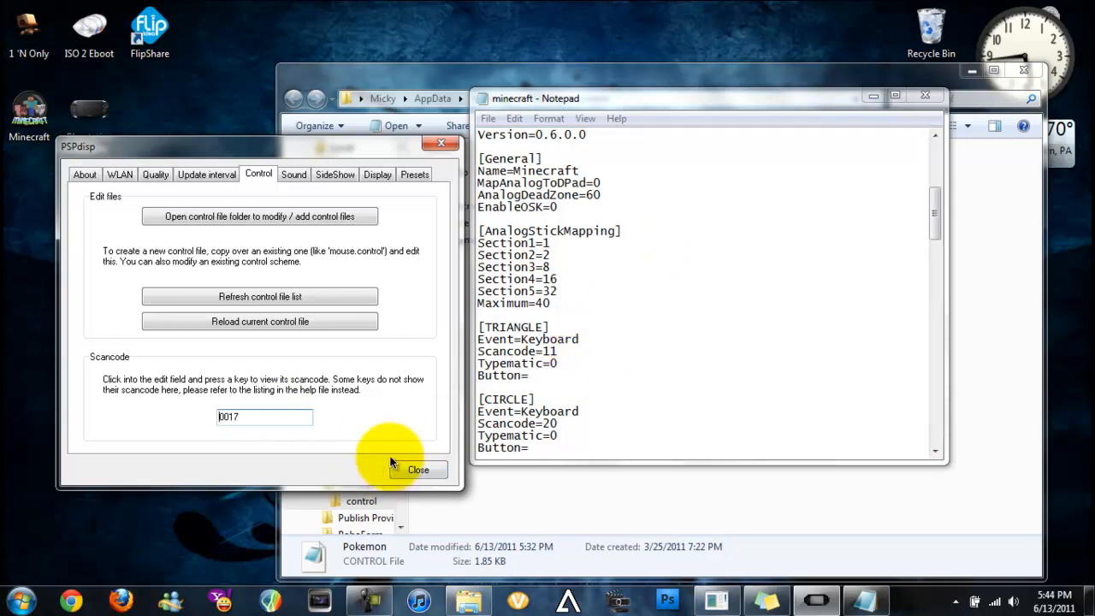
pyautogui.click(265, 417)
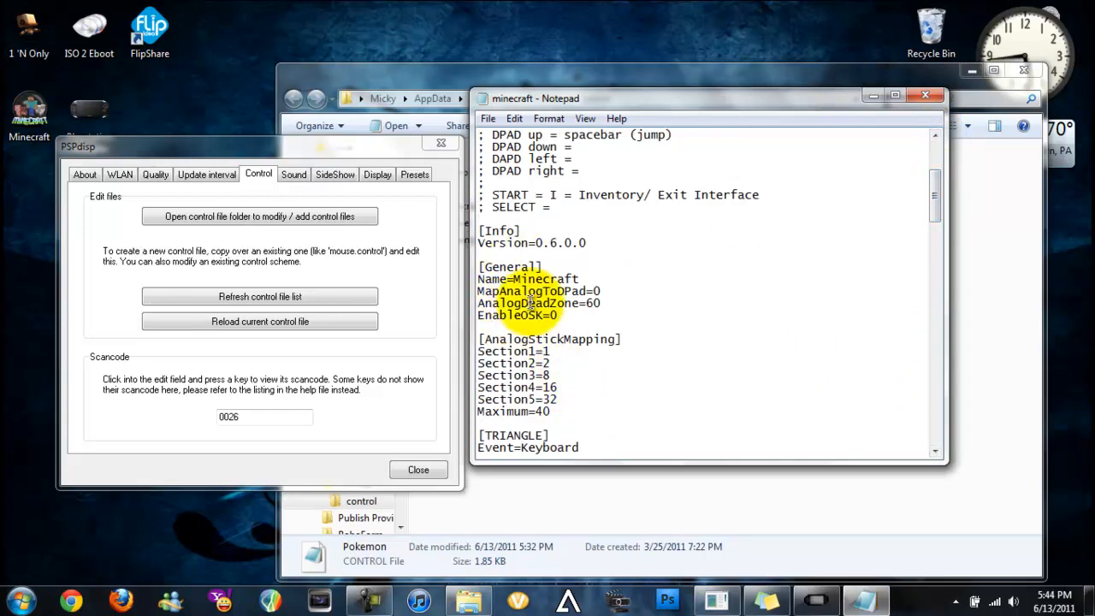
pyautogui.scroll(-3)
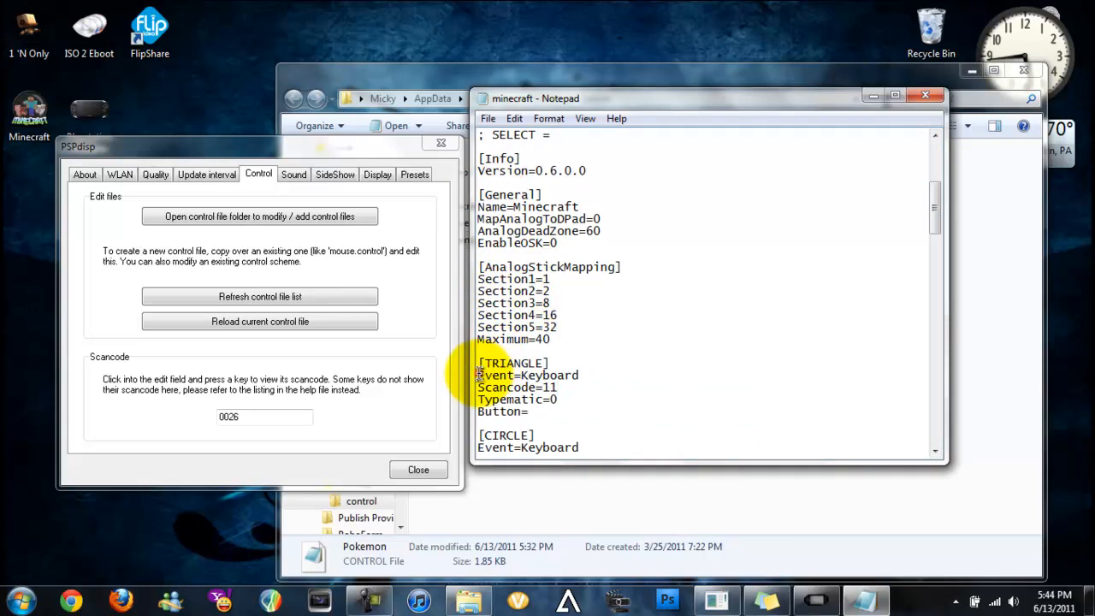
pyautogui.doubleClick(527, 374)
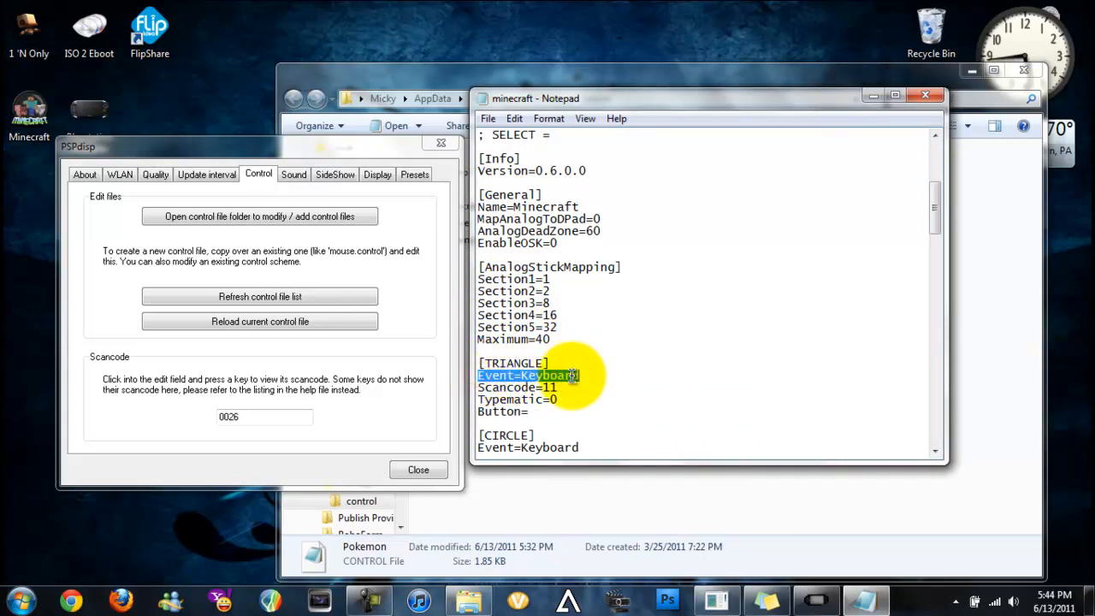
pyautogui.click(578, 374)
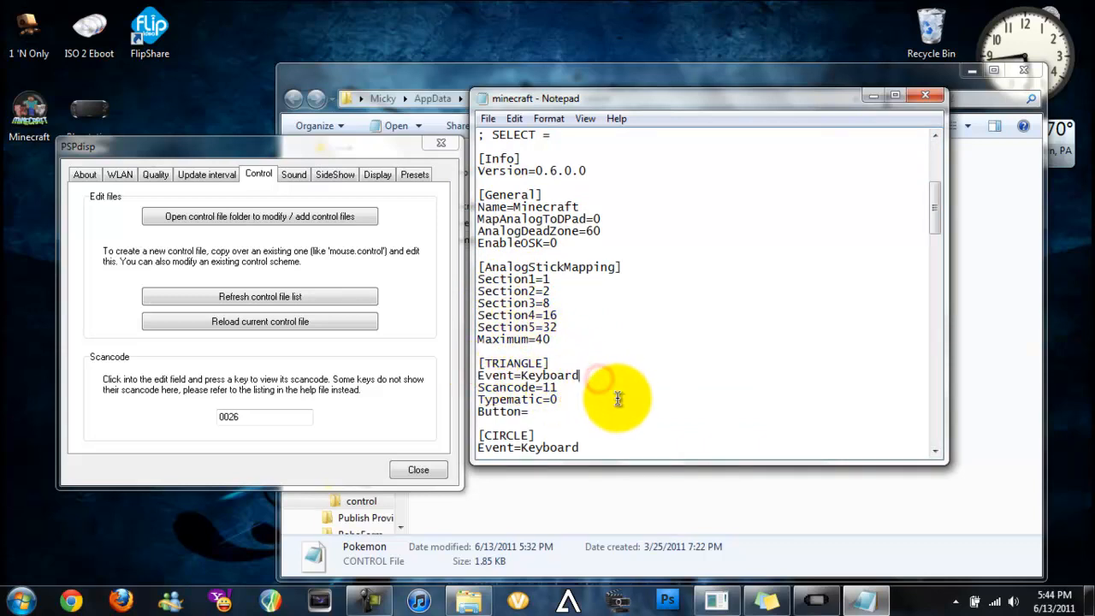
pyautogui.moveTo(593, 338)
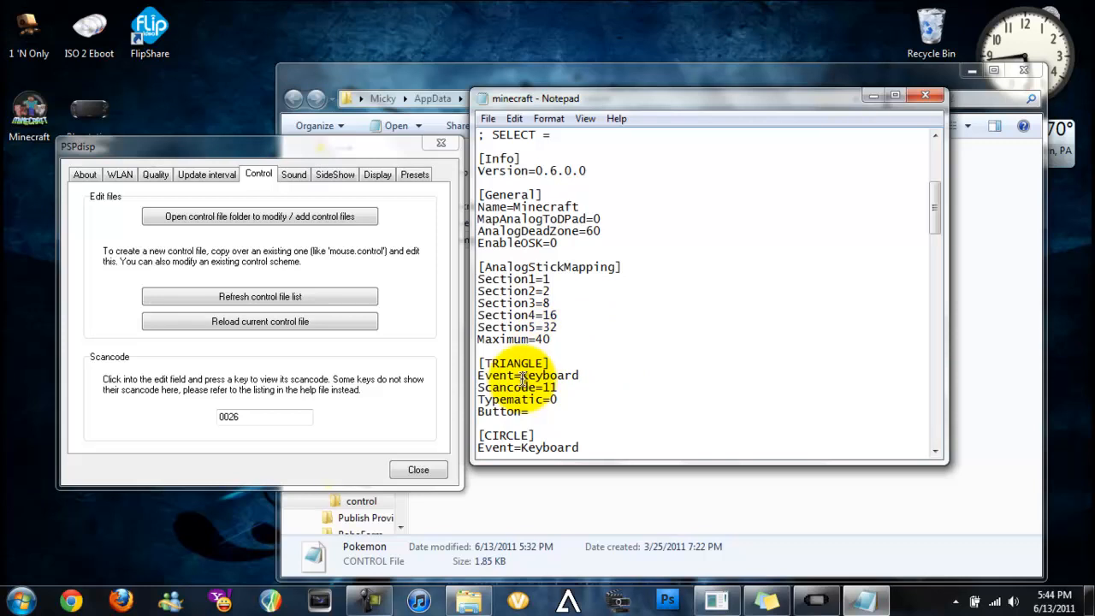
pyautogui.scroll(-3)
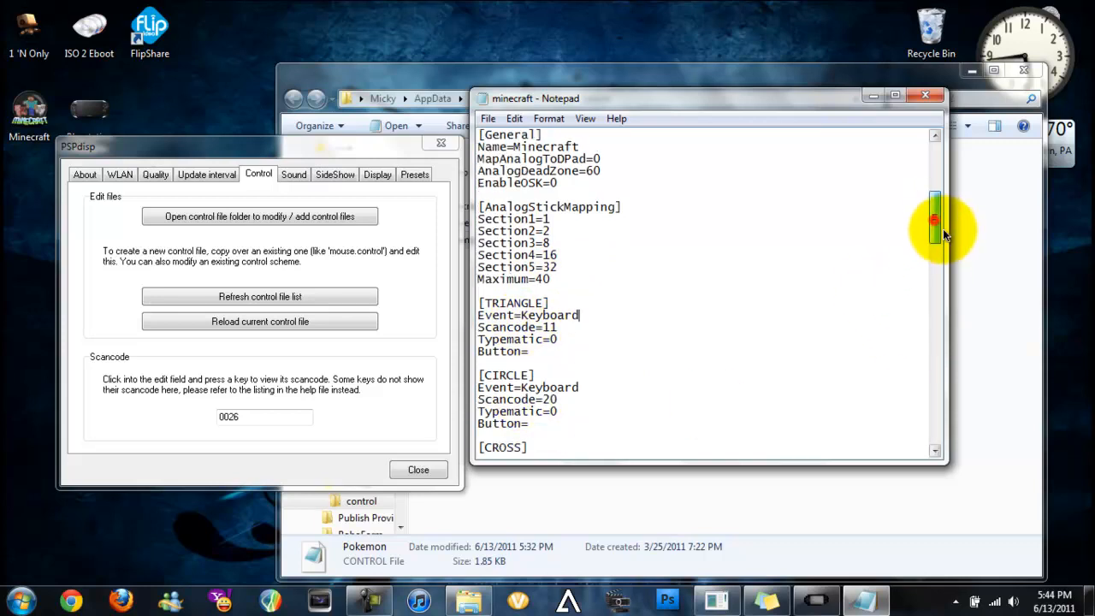
pyautogui.moveTo(934, 222); pyautogui.dragTo(935, 398)
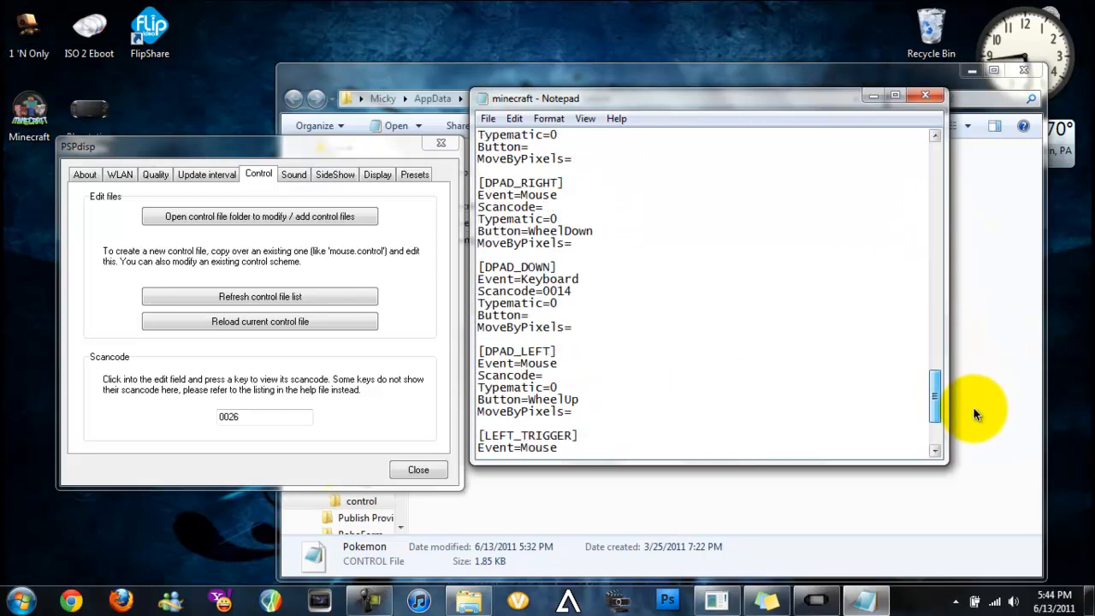
pyautogui.scroll(-3)
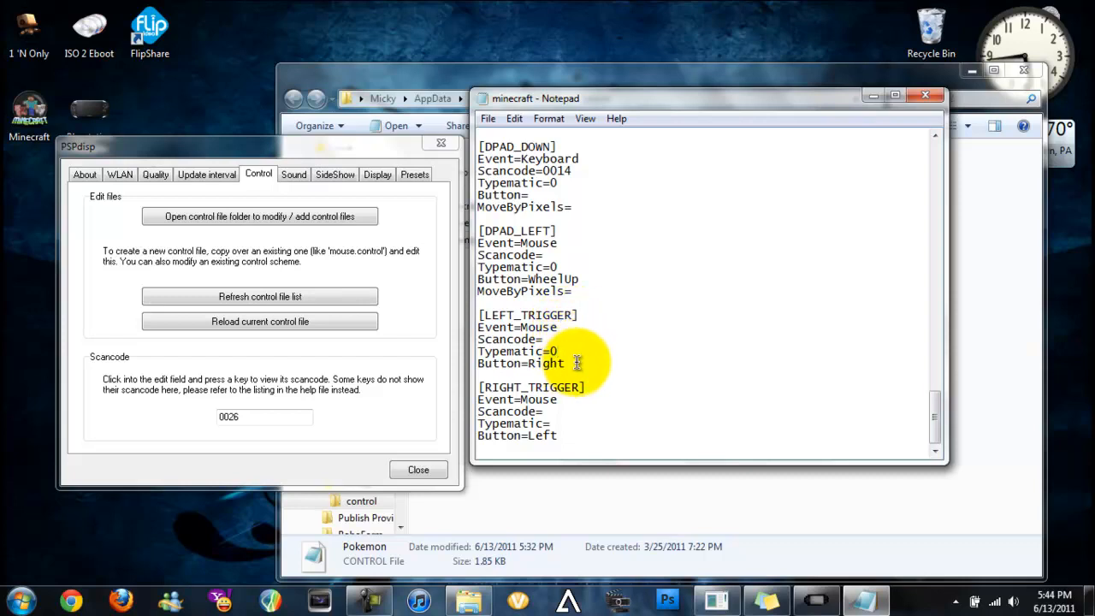
pyautogui.click(568, 363)
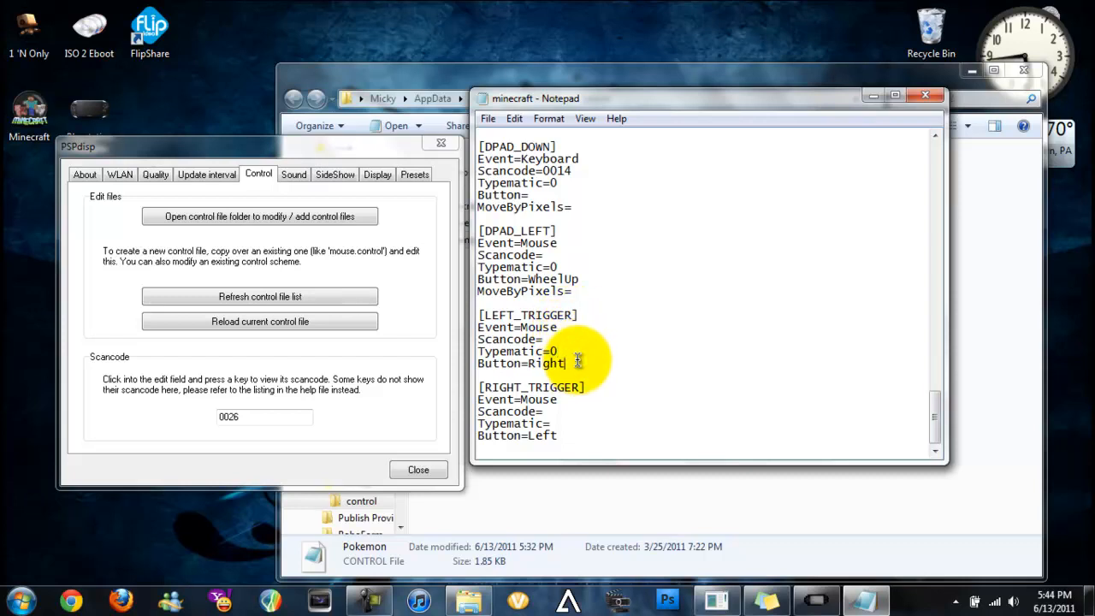
pyautogui.rightClick(581, 368)
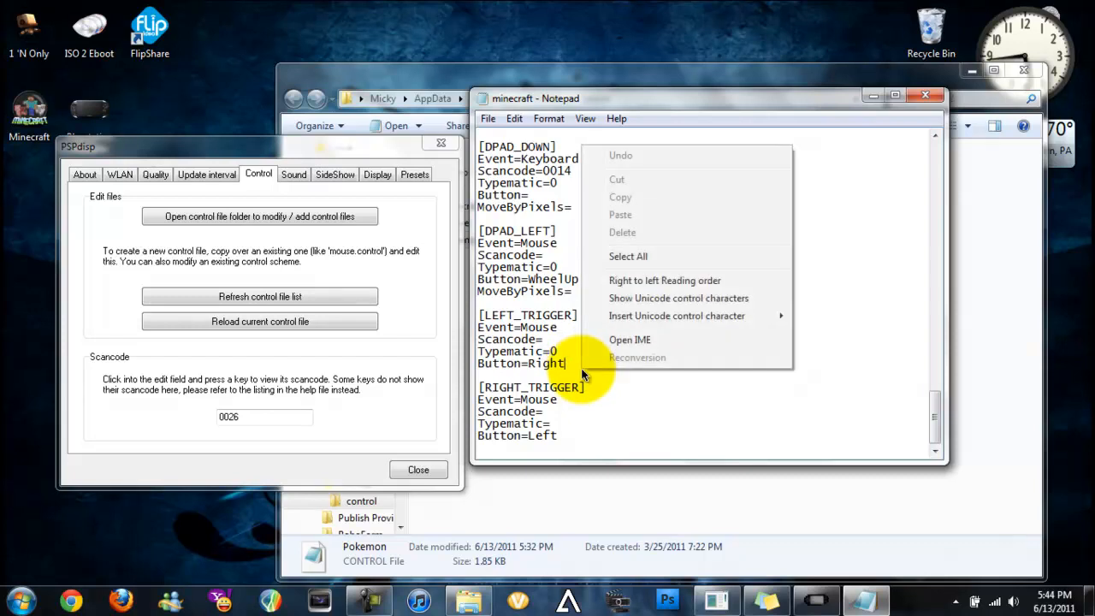
pyautogui.click(578, 362)
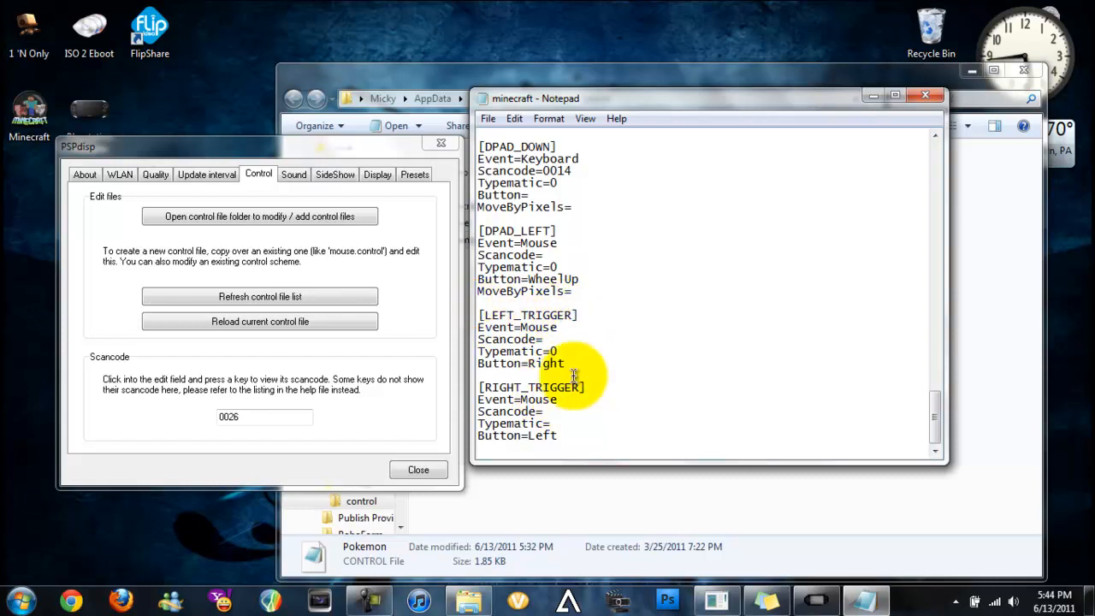
pyautogui.doubleClick(545, 363)
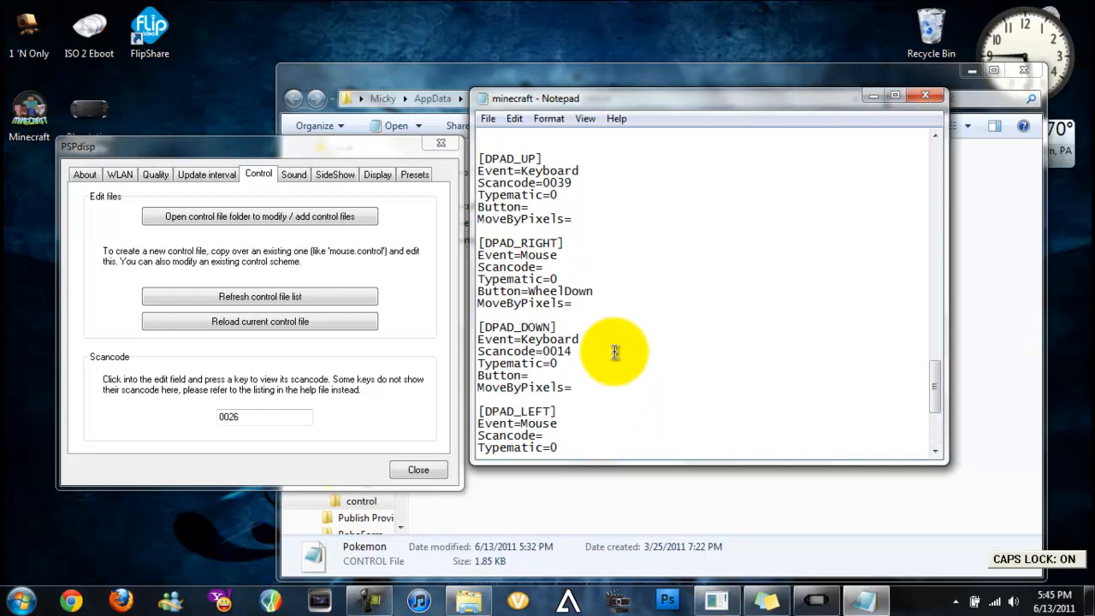
pyautogui.moveTo(924, 95)
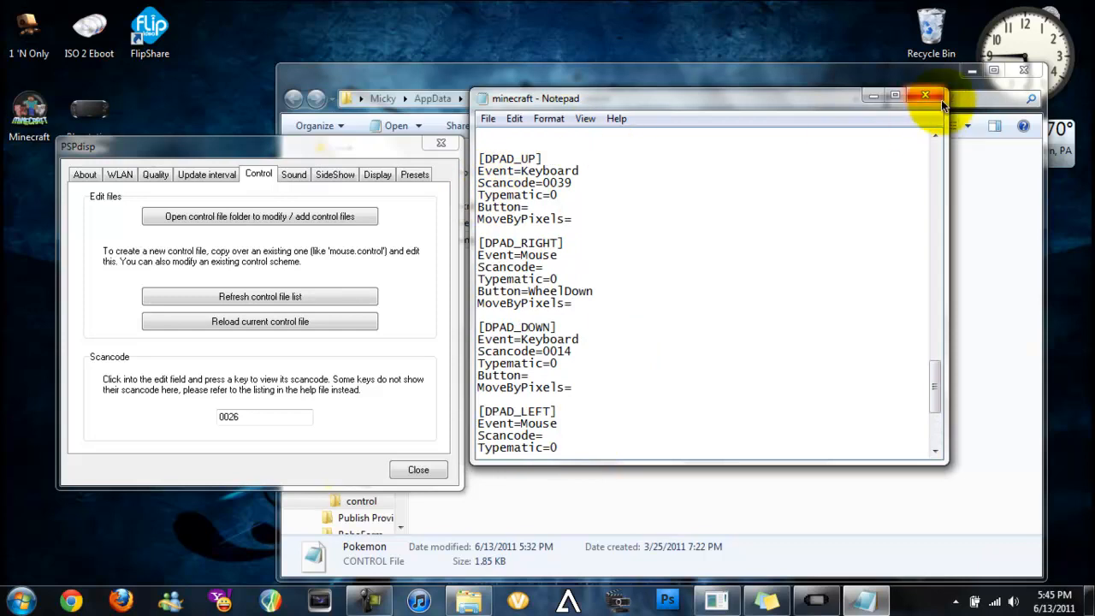
# Close the minecraft file, reload the control file, and close PSPdisp's settings.
pyautogui.click(924, 95)
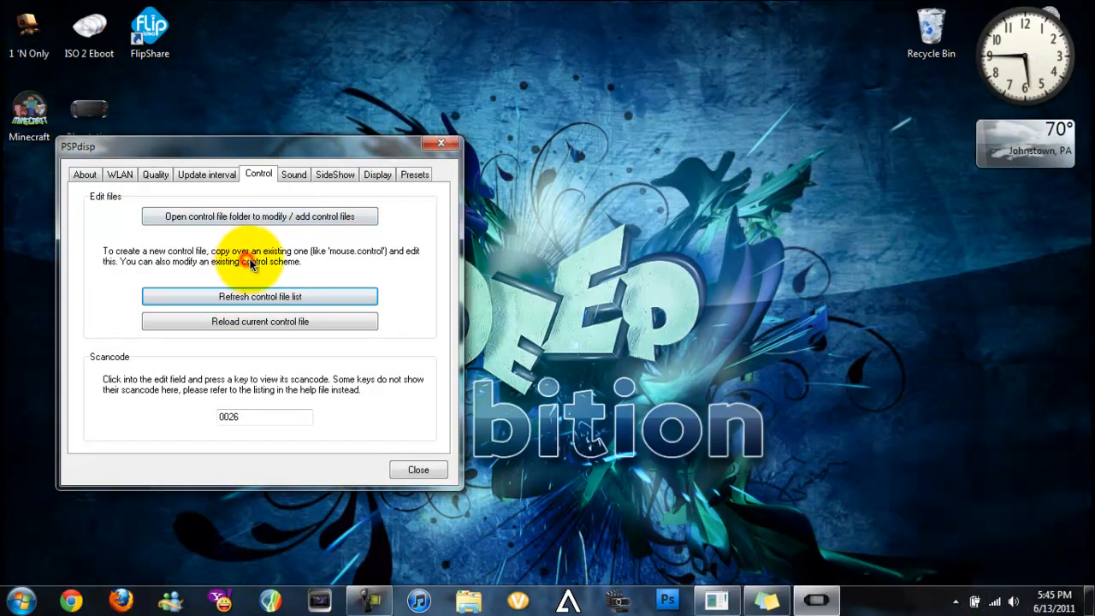
pyautogui.click(956, 602)
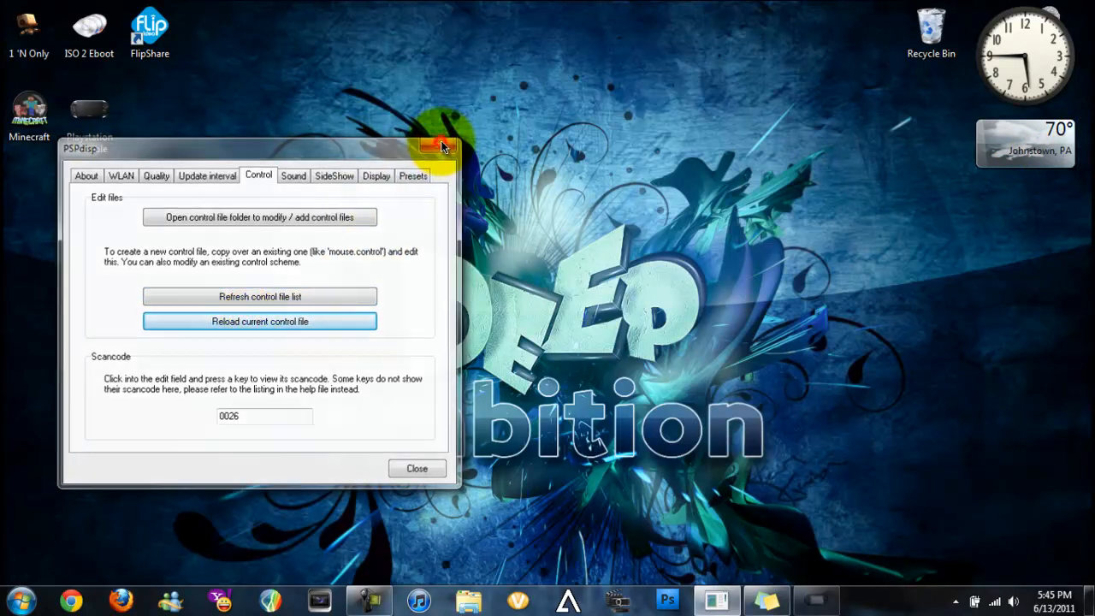
pyautogui.click(441, 146)
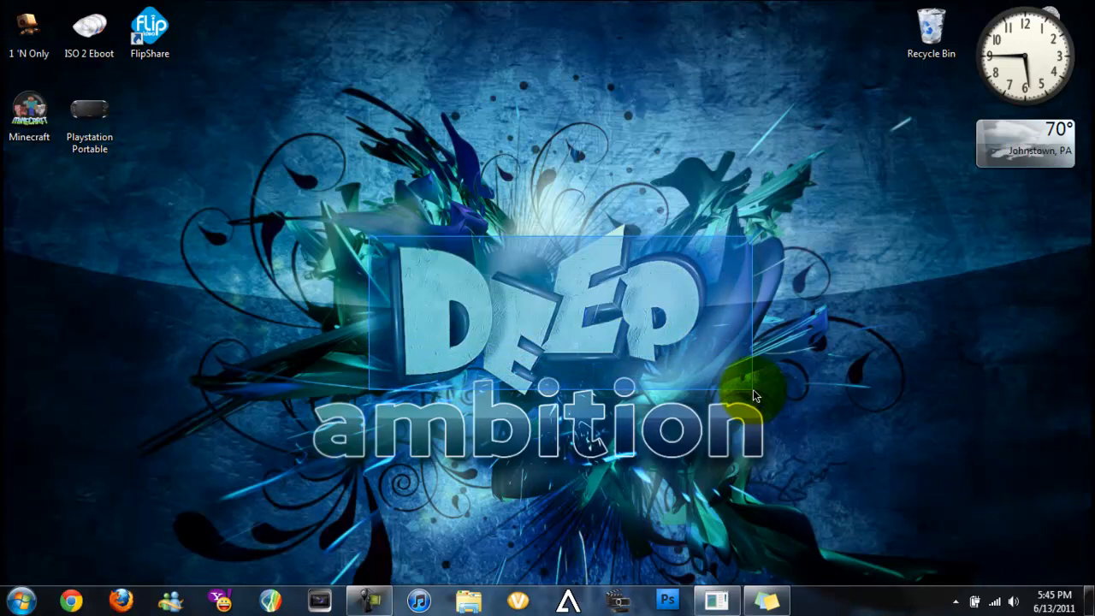
pyautogui.moveTo(462, 252)
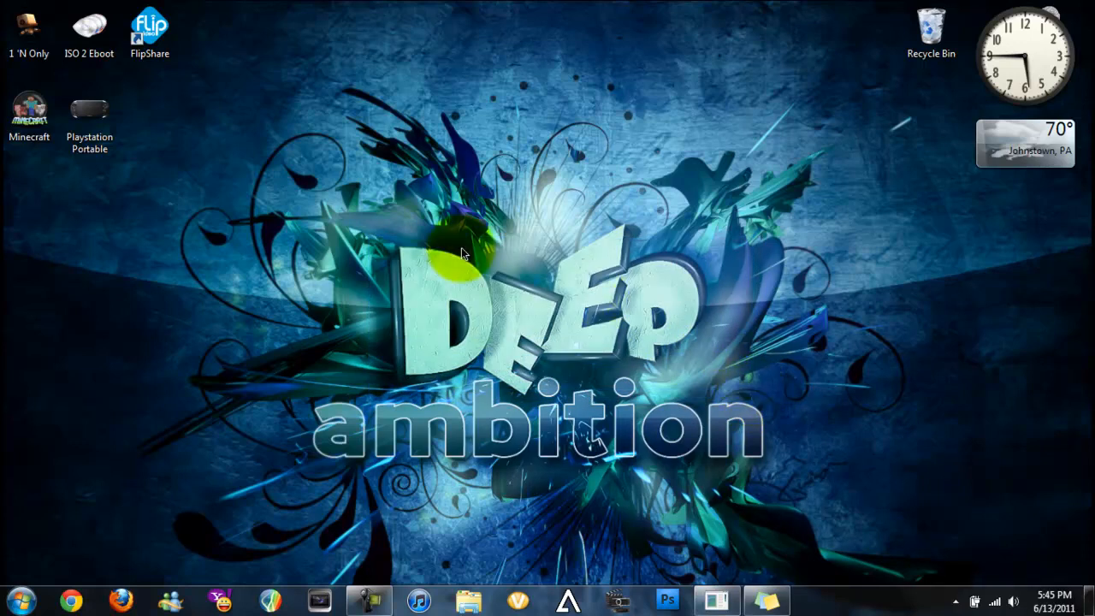